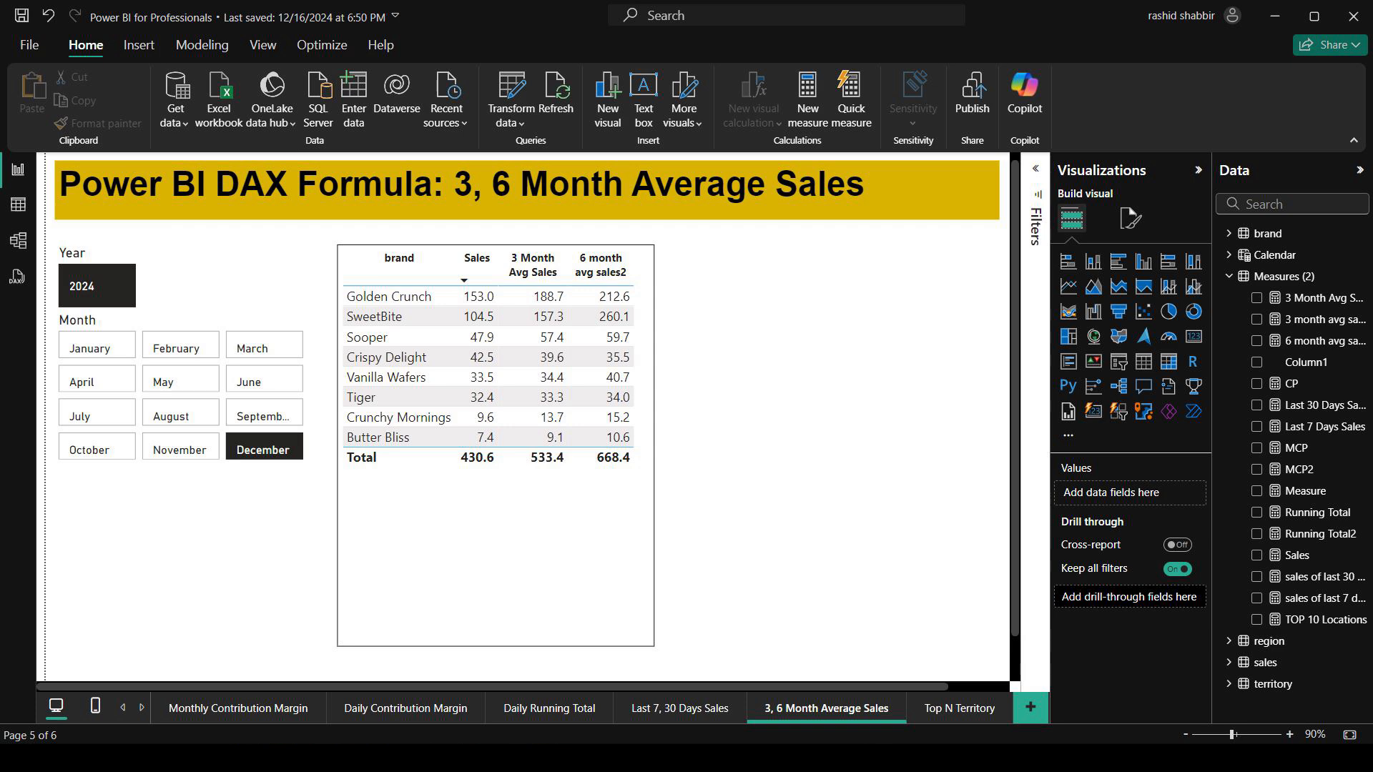
Bring up the Measures (2) table's actions in the Data pane.
{"action": "left_click", "coordinate": [1287, 276]}
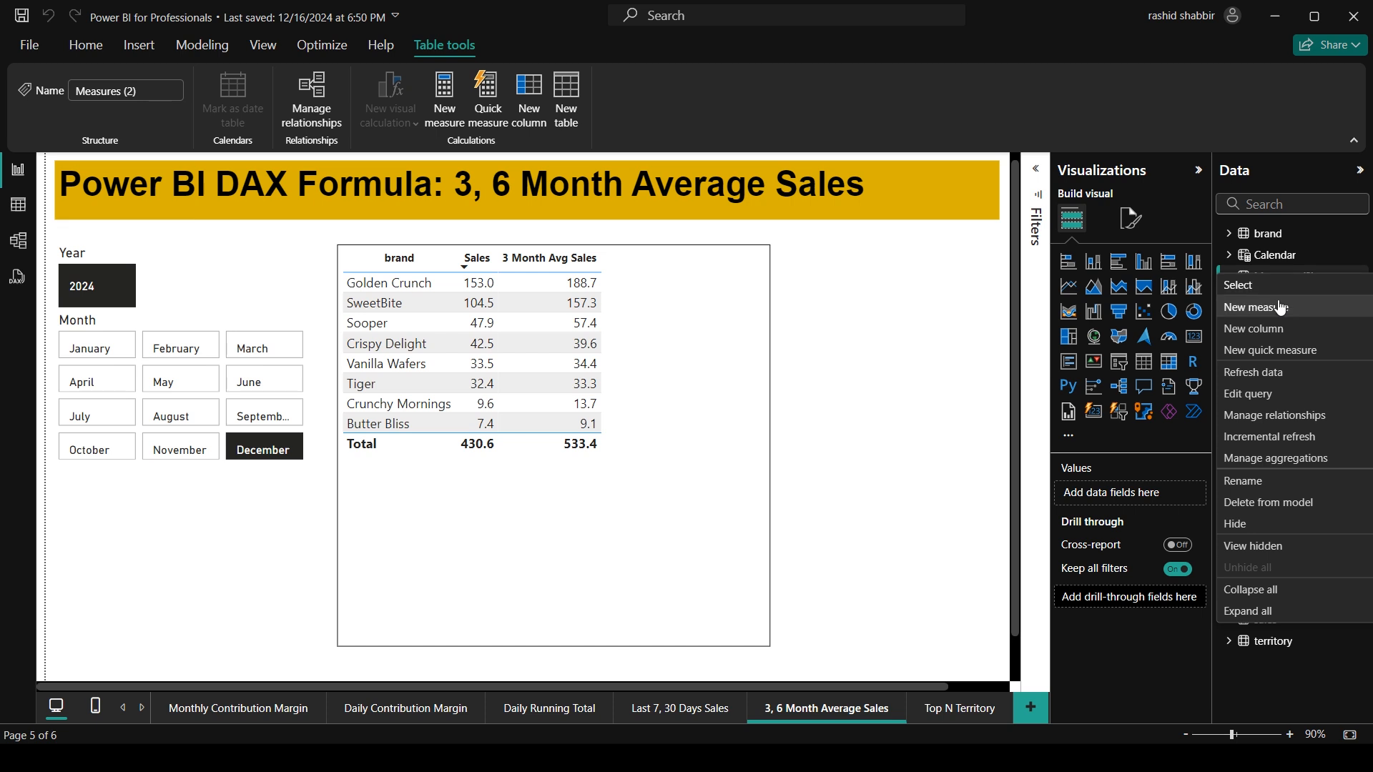
Start a new measure named '3 month avg sales2' in the Measures table.
{"action": "left_click", "coordinate": [1257, 307]}
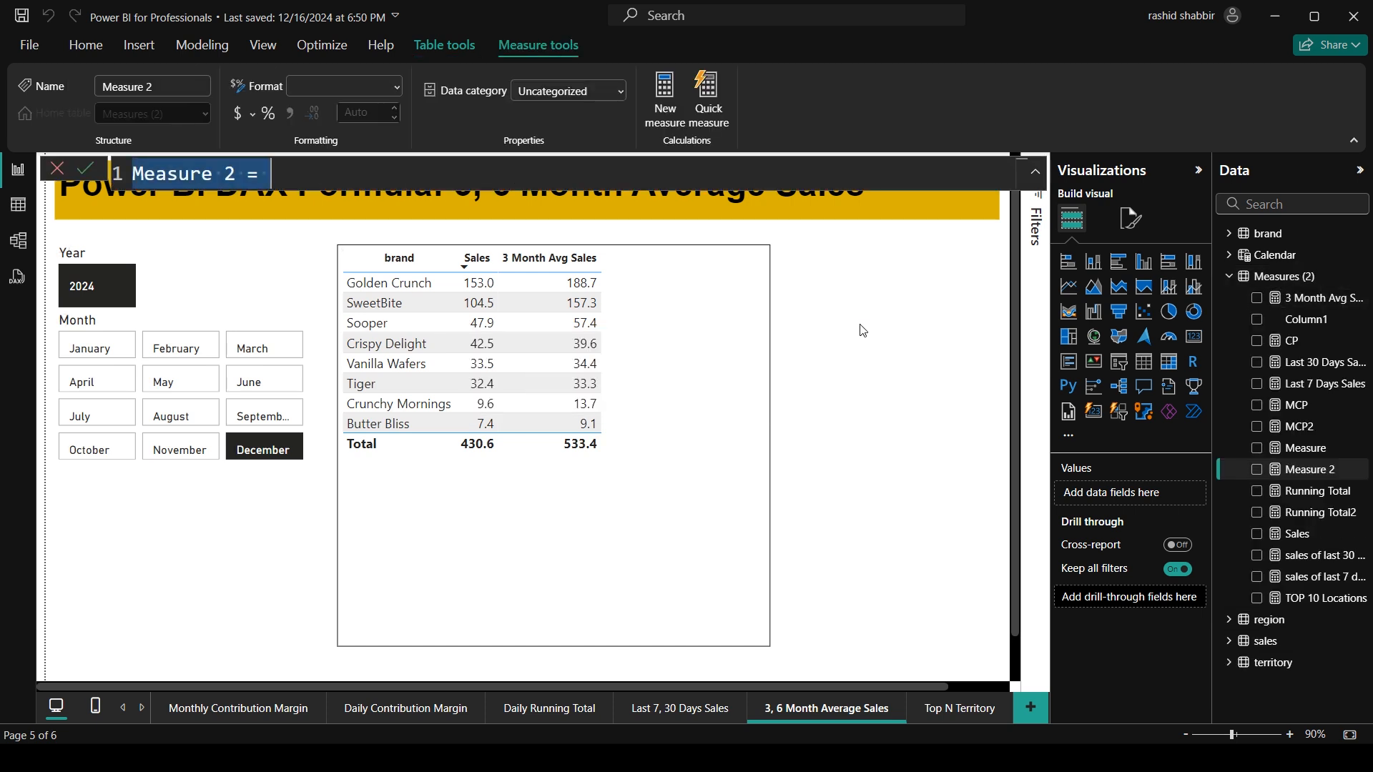
{"action": "type", "text": "3 month"}
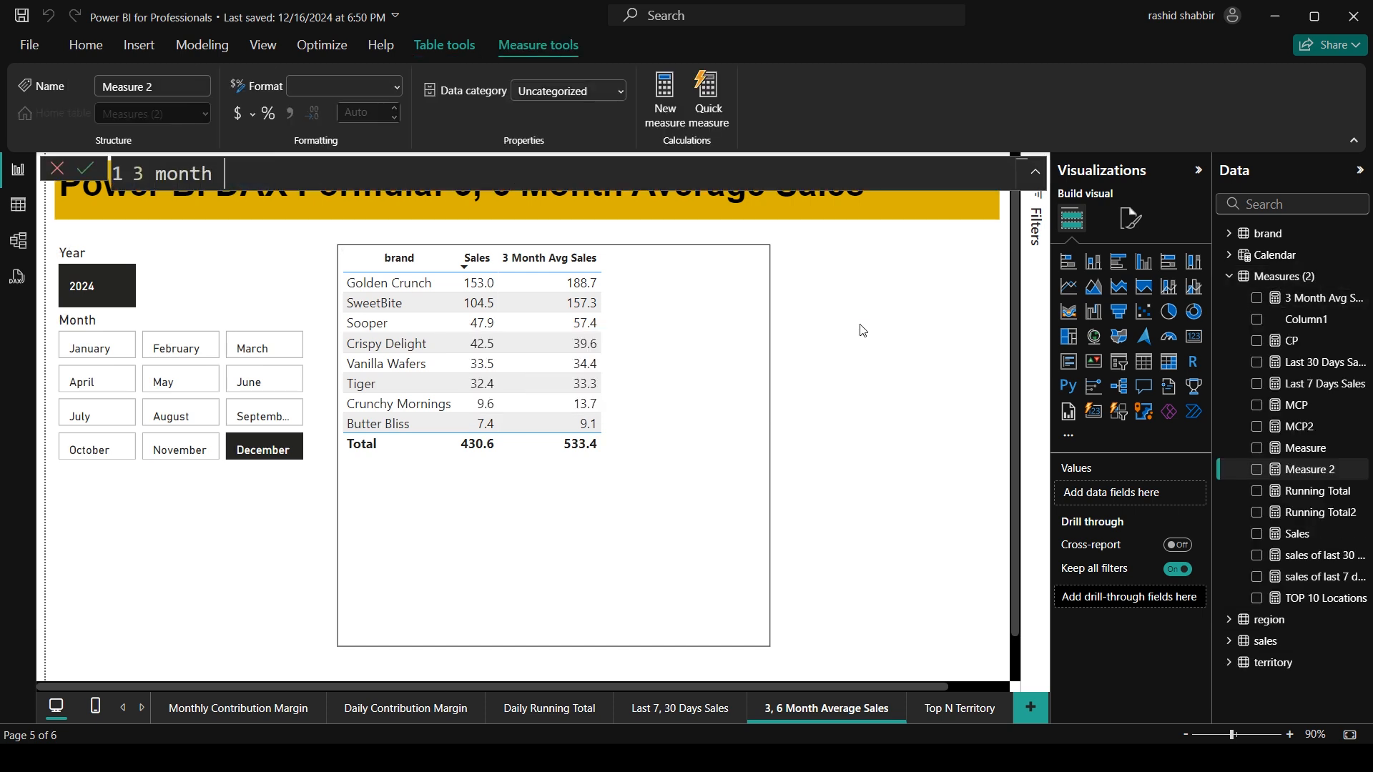
{"action": "type", "text": "avg sales2 ="}
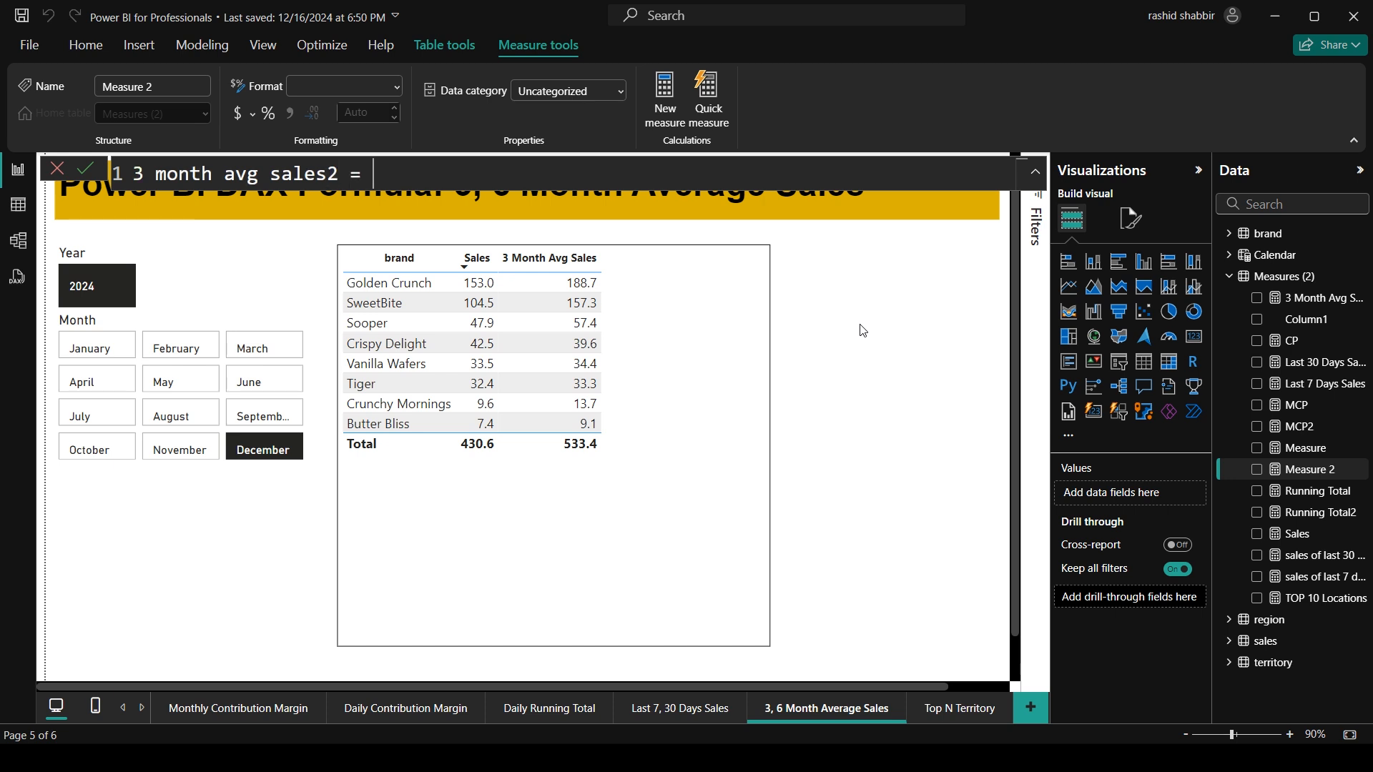
{"action": "key", "text": "enter"}
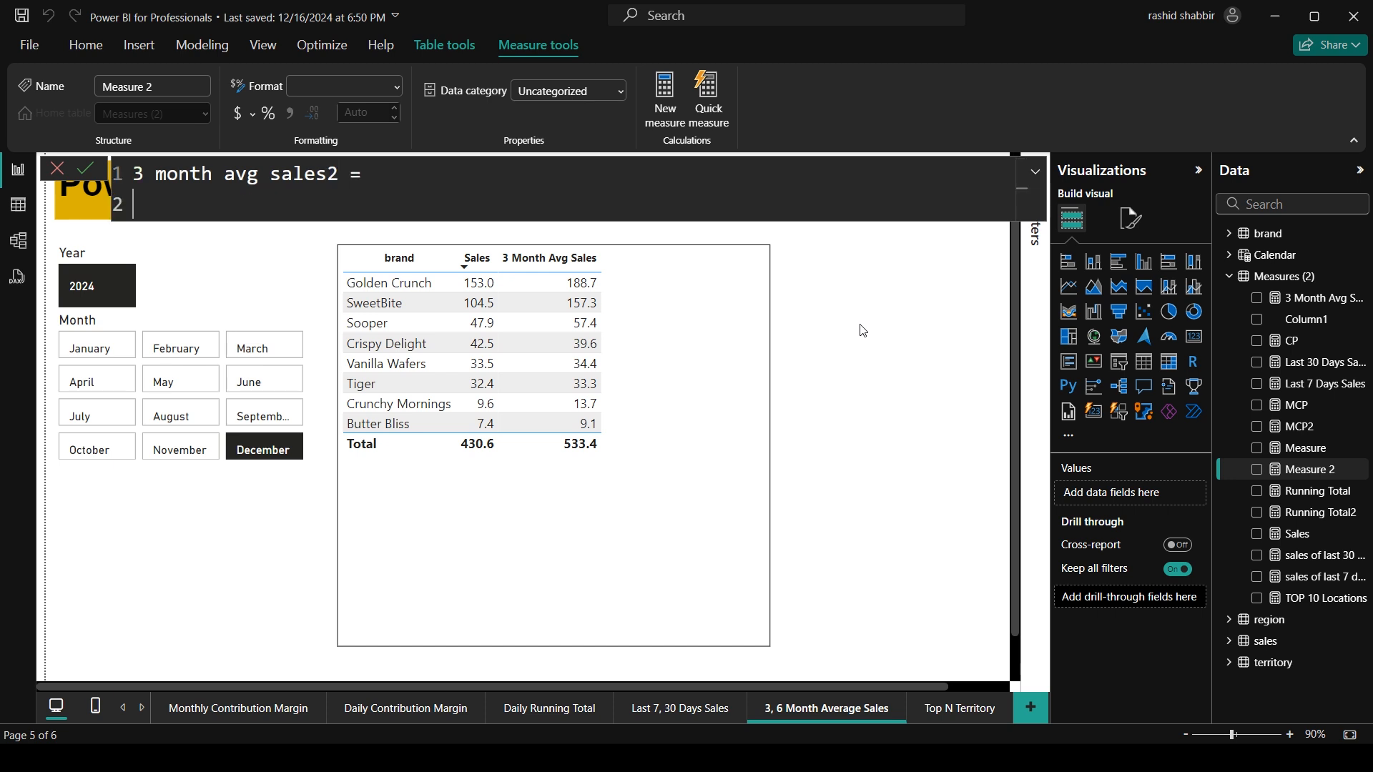
Write 'var month = 3' and begin 'var threemonthsales = CALCULATE('.
{"action": "type", "text": "var m"}
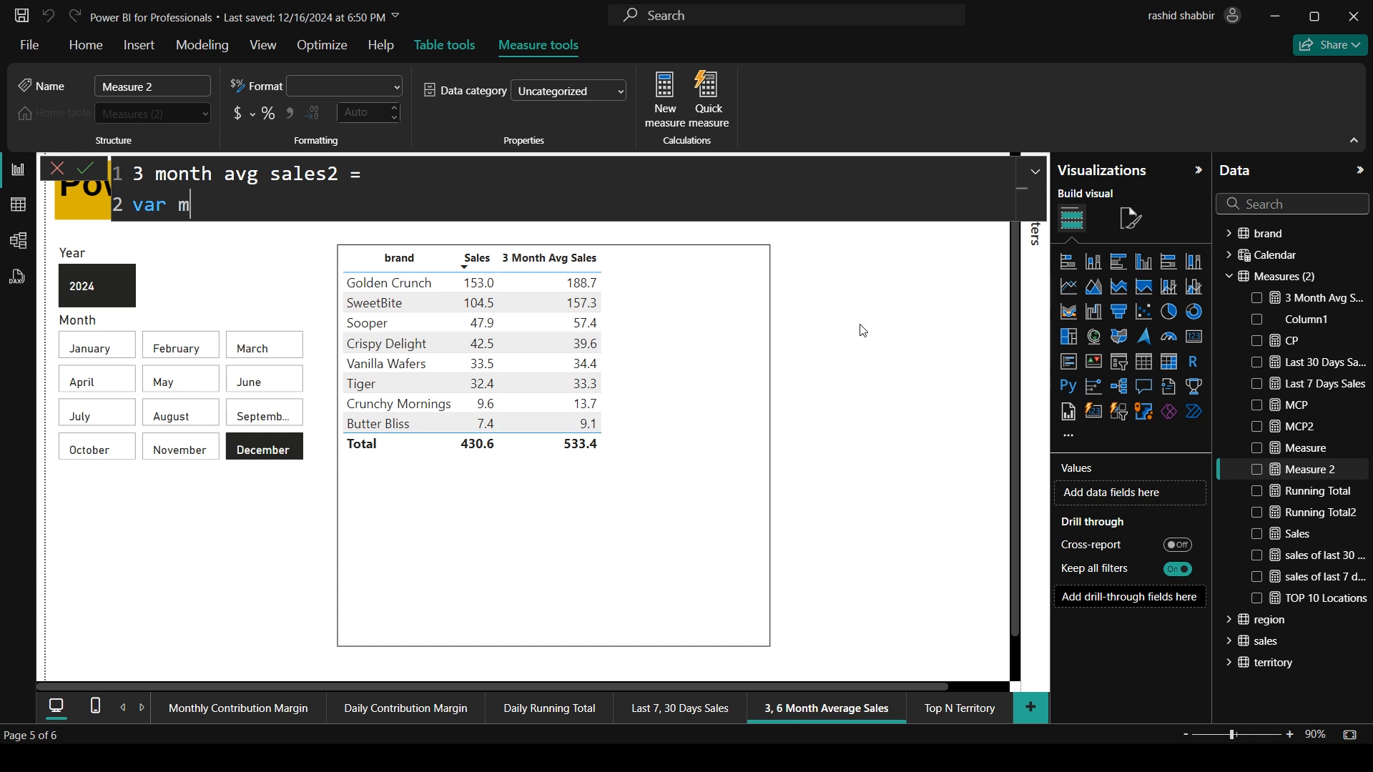
{"action": "type", "text": "onth ="}
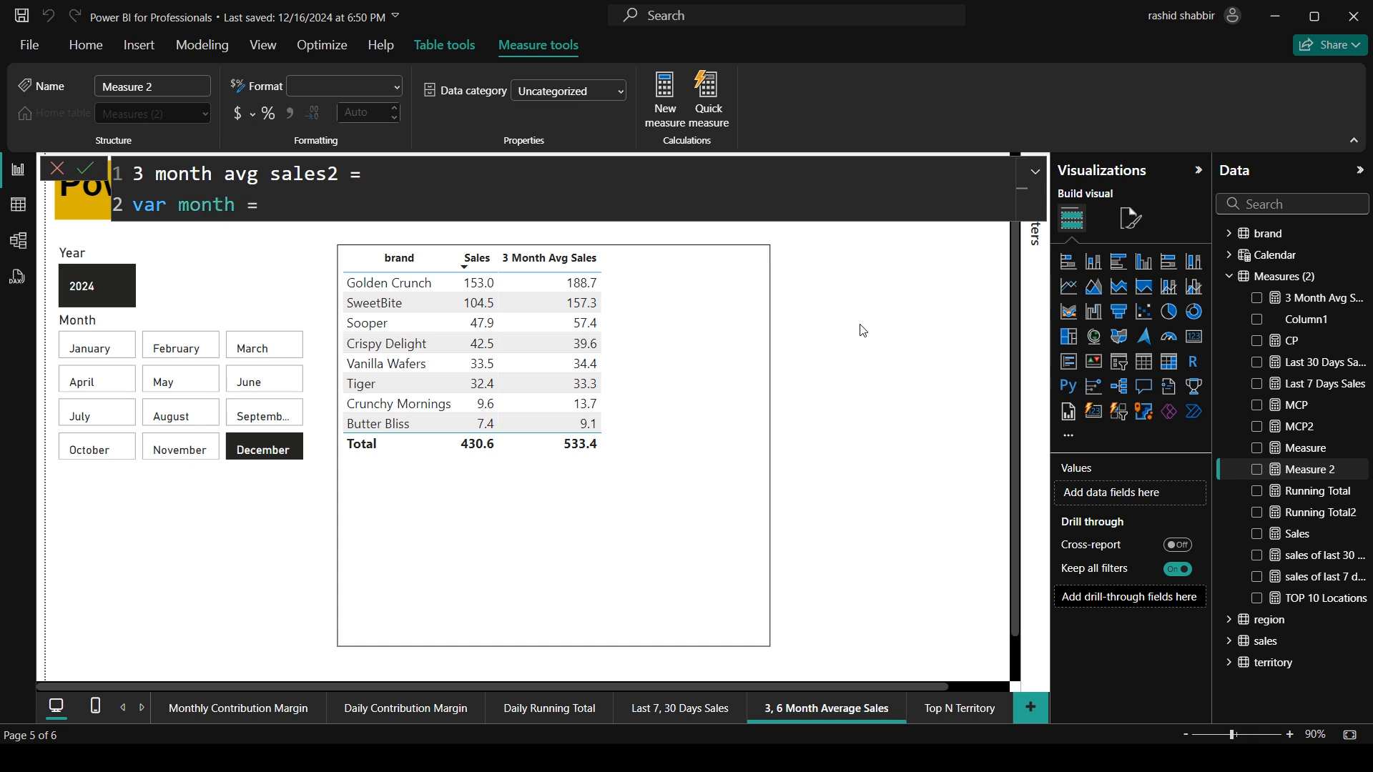
{"action": "type", "text": "3"}
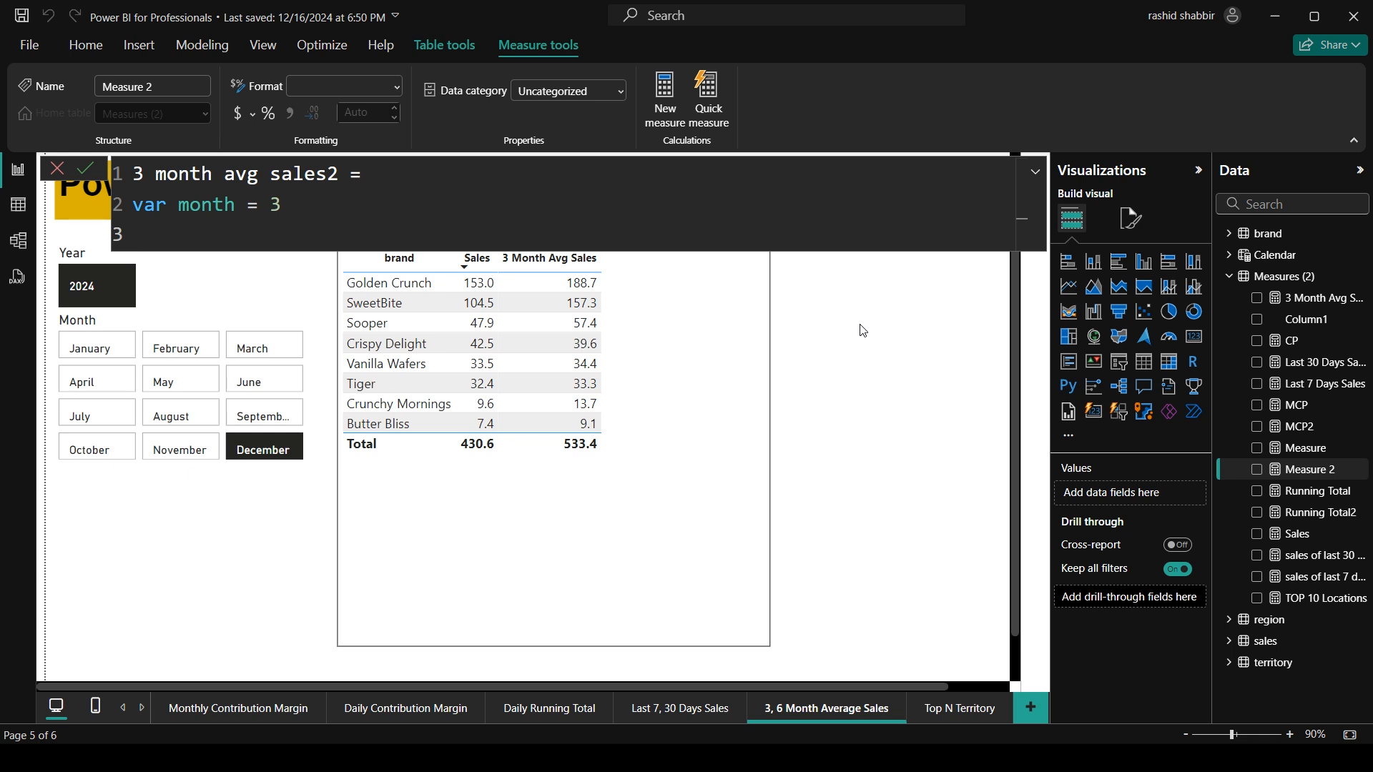
{"action": "type", "text": "v"}
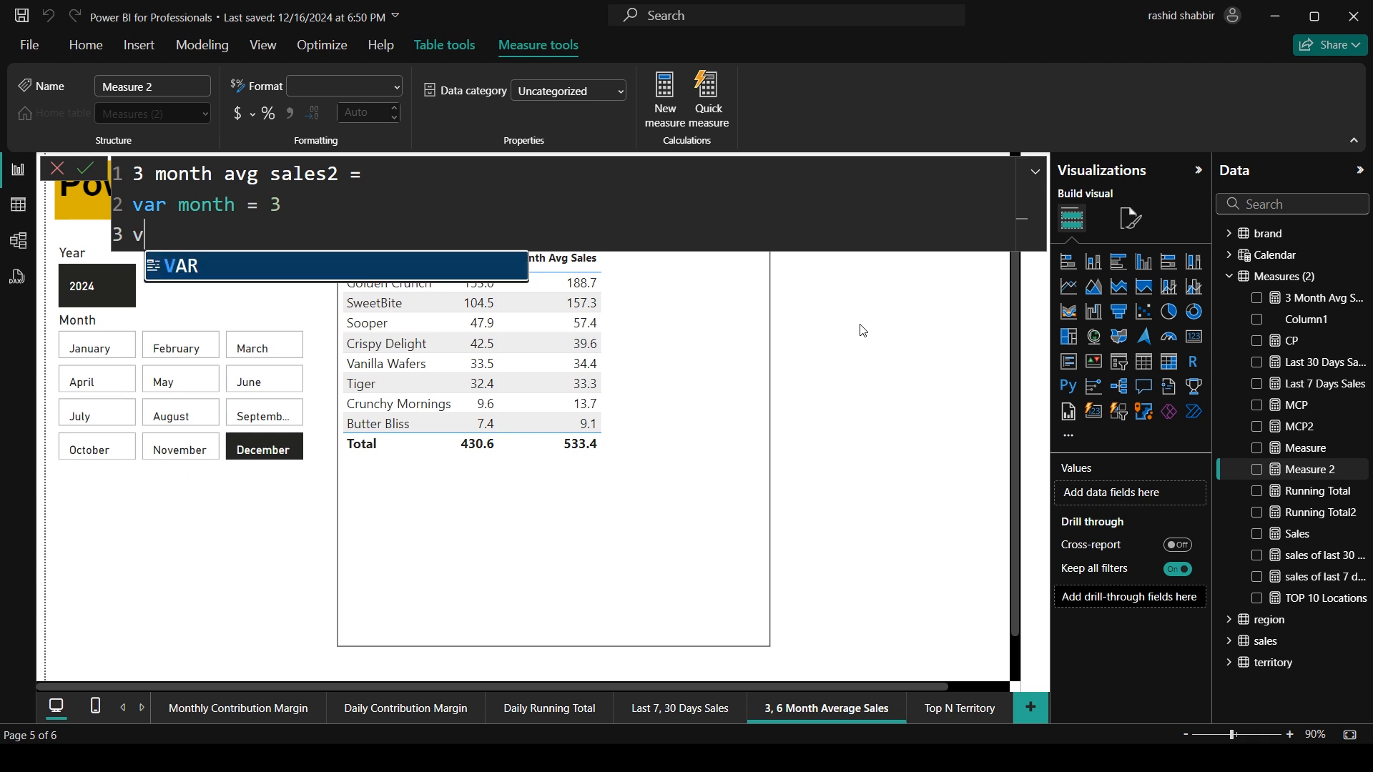
{"action": "type", "text": "ar threem"}
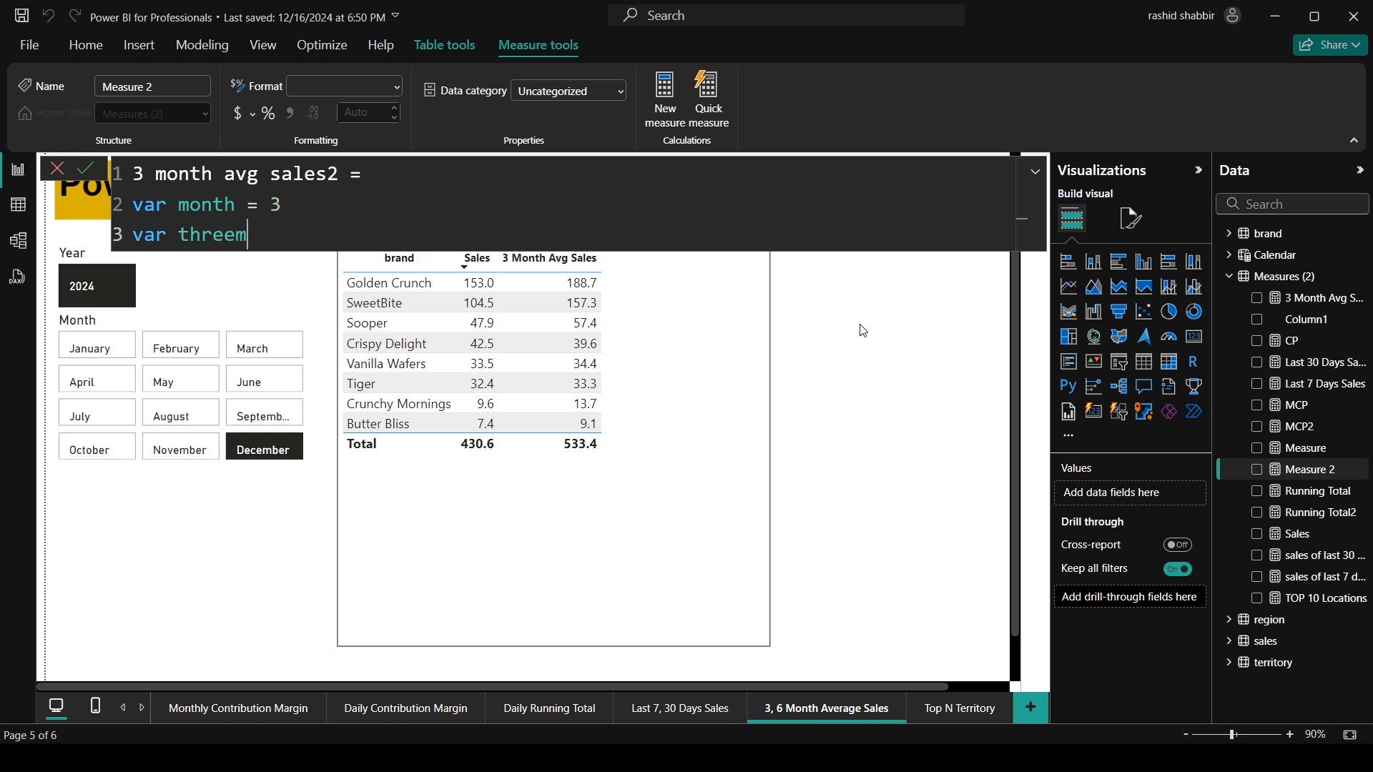
{"action": "type", "text": "onthsales ="}
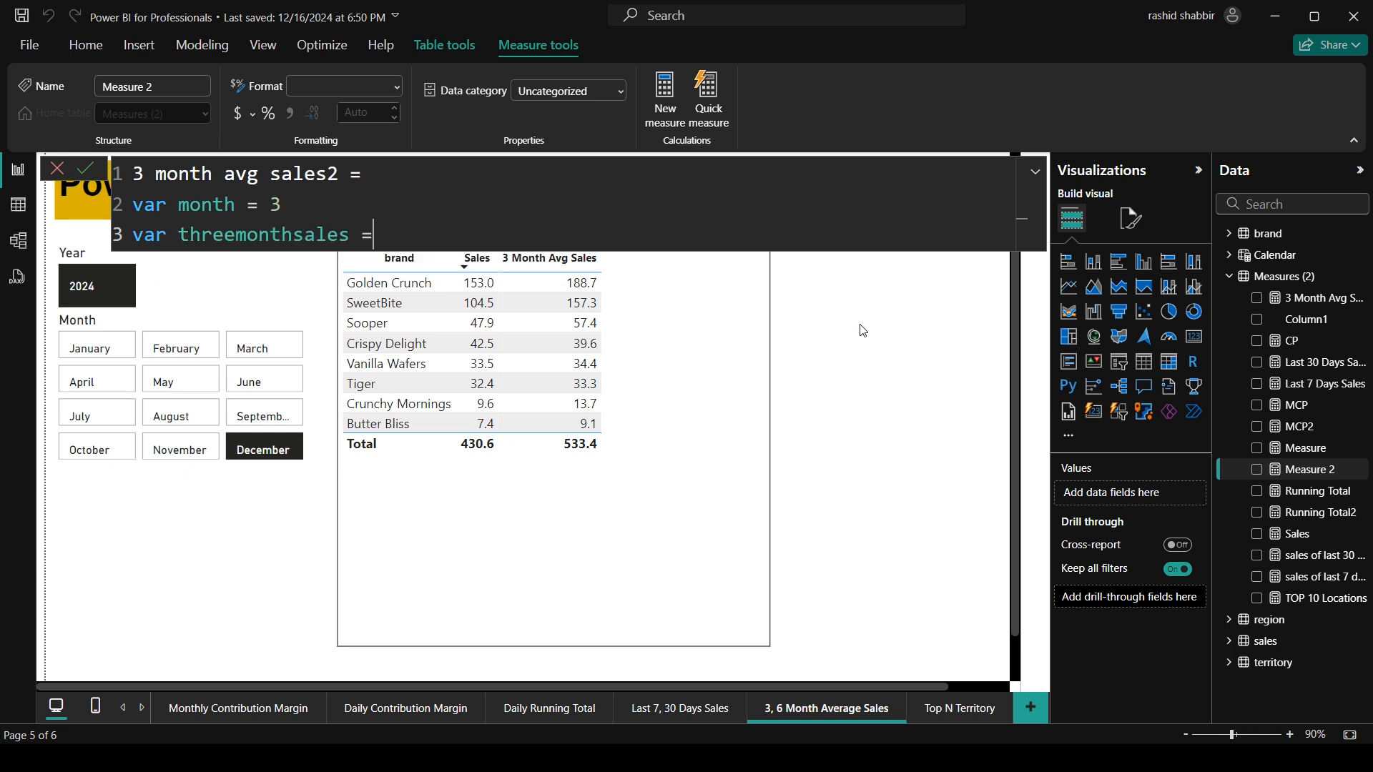
{"action": "type", "text": "calc"}
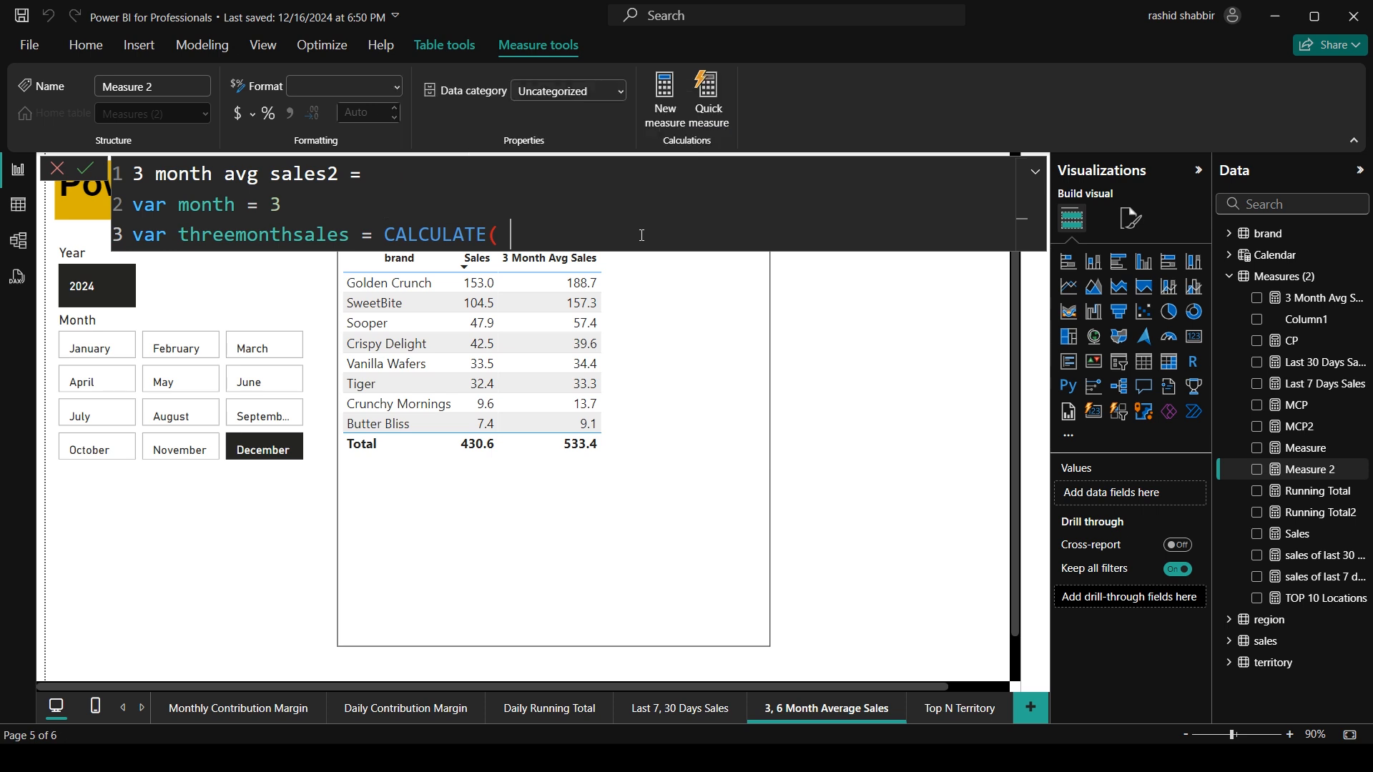
Complete CALCULATE([Sales], DATESINPERIOD('Calendar'[Date], MAX('Calendar'[Date]), -3, MONTH)).
{"action": "key", "text": "enter"}
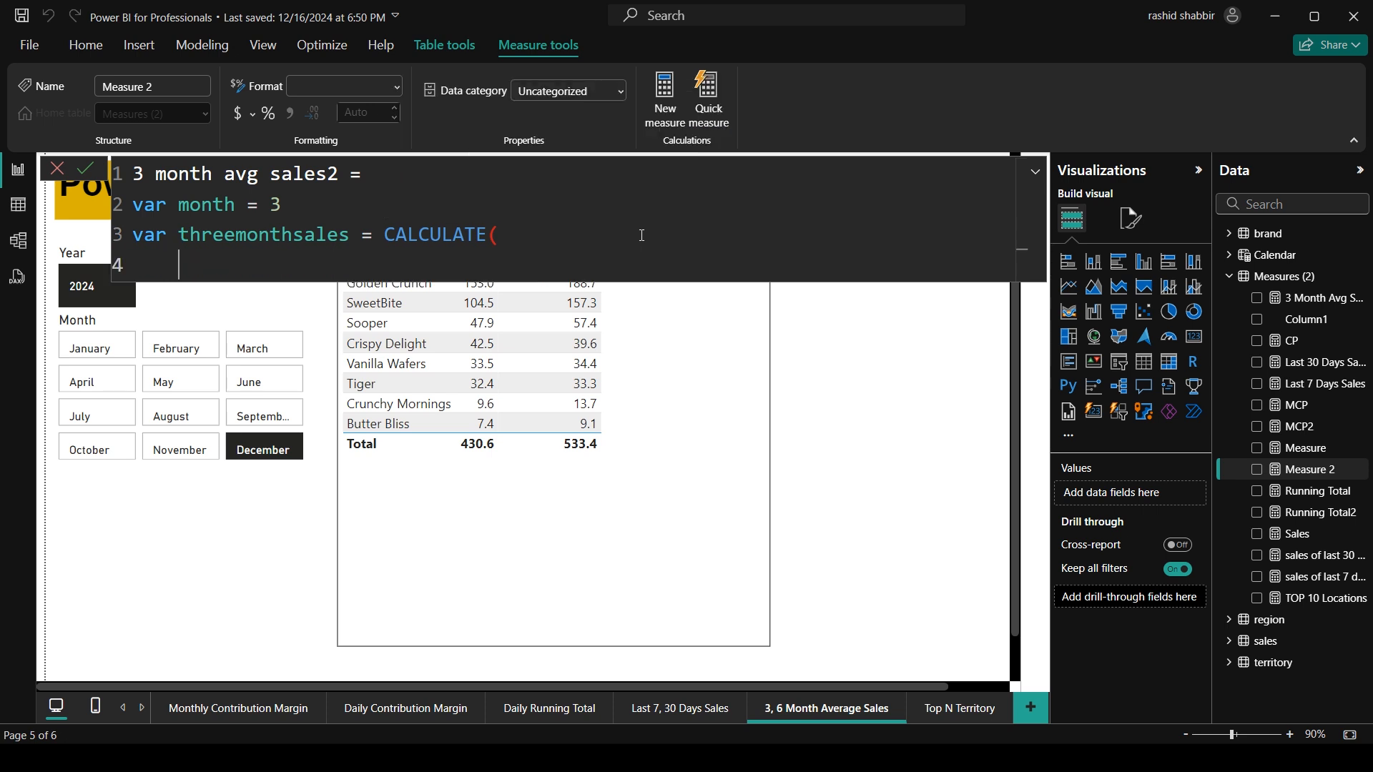
{"action": "type", "text": "[sal"}
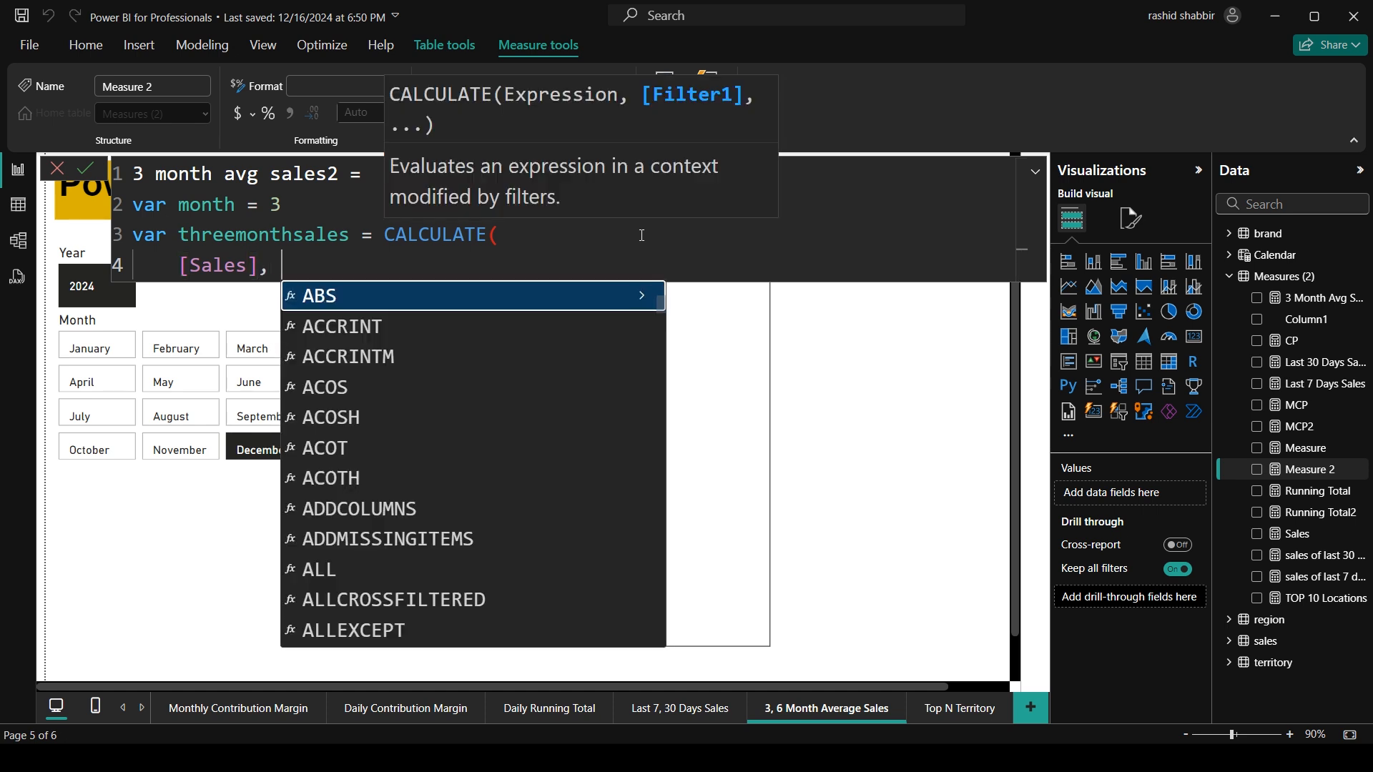
{"action": "key", "text": "enter"}
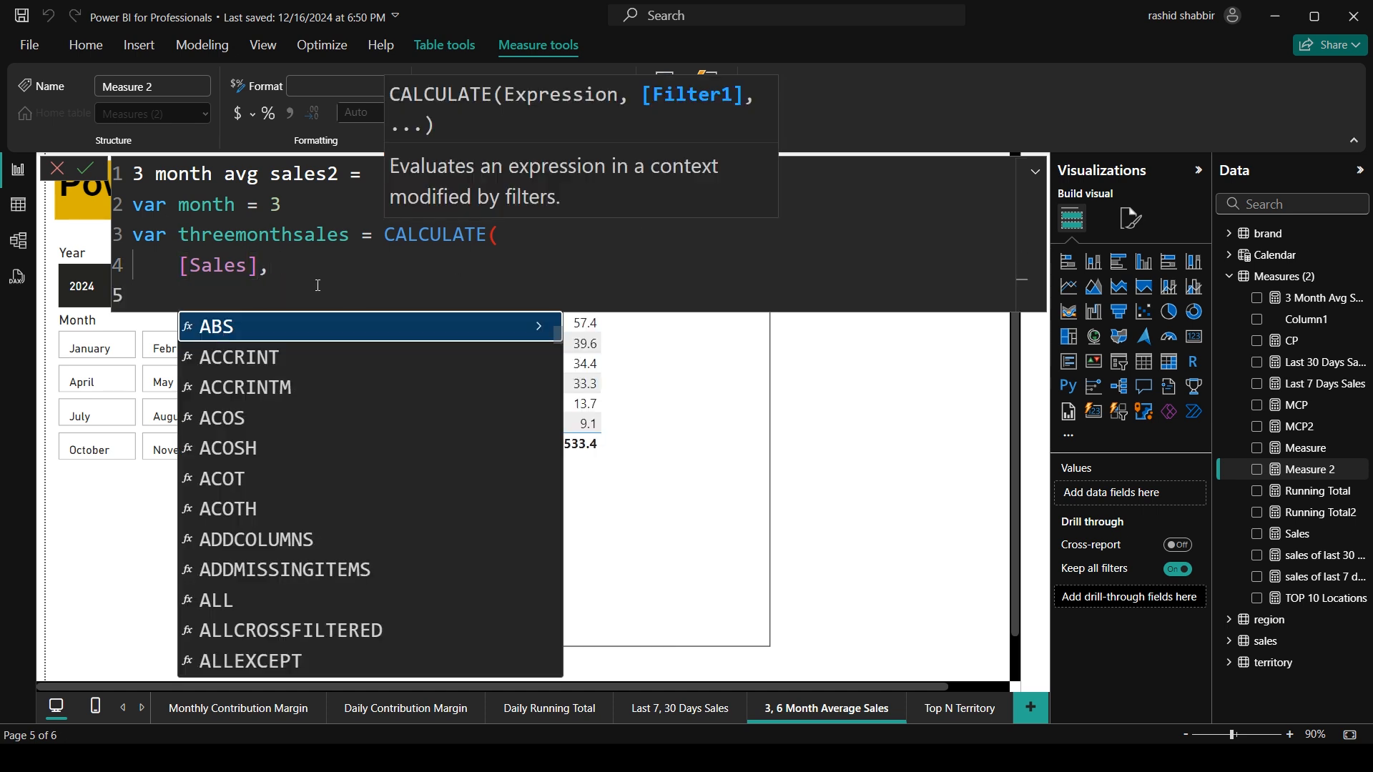
{"action": "type", "text": "d"}
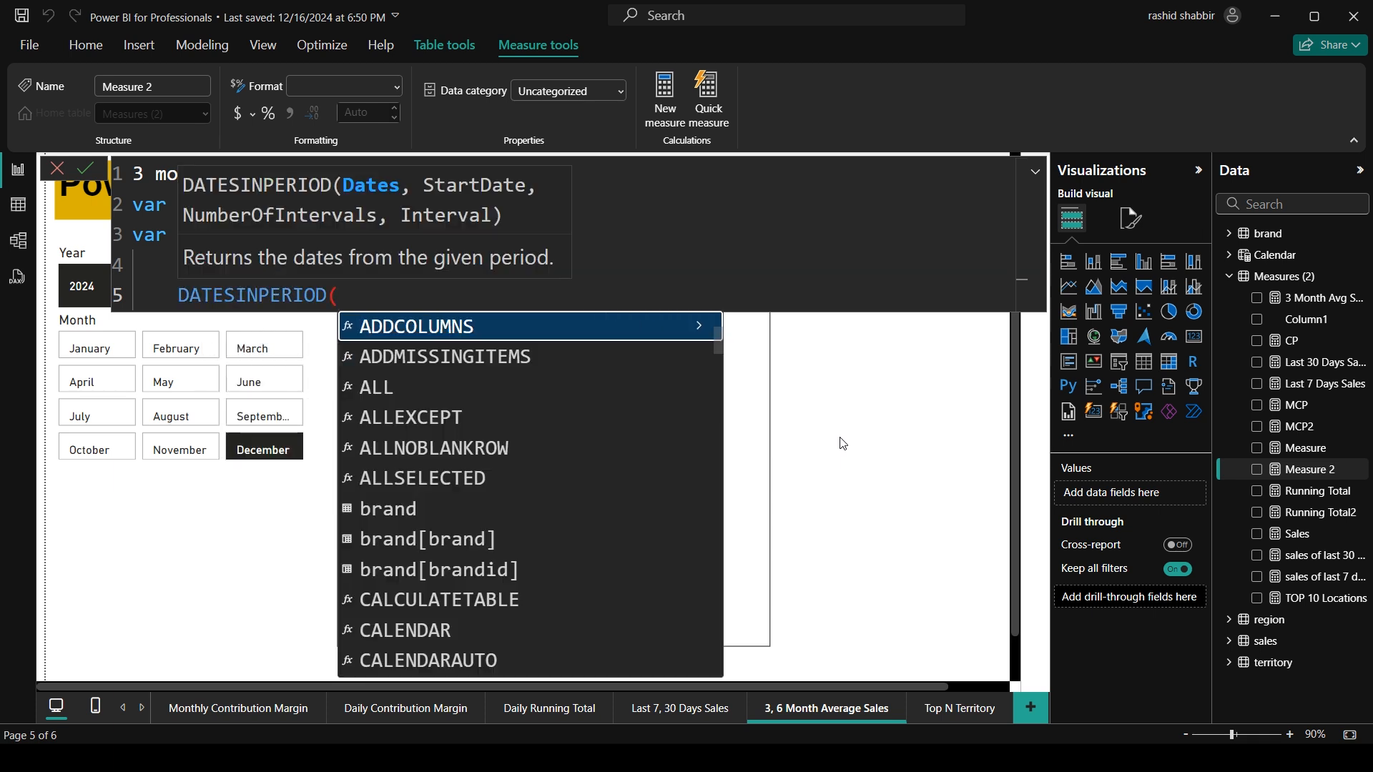
{"action": "type", "text": "'Calendar'[Date],"}
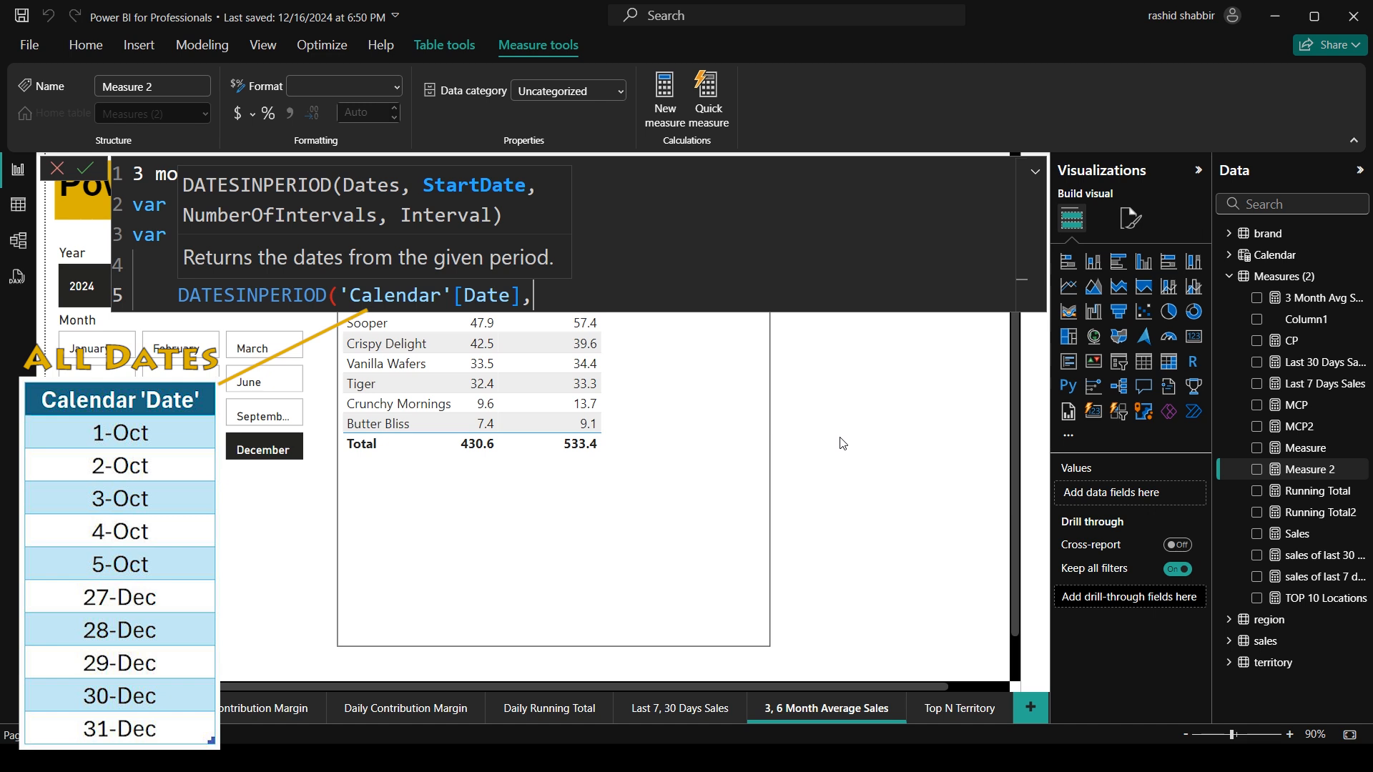
{"action": "type", "text": "MAX(ca"}
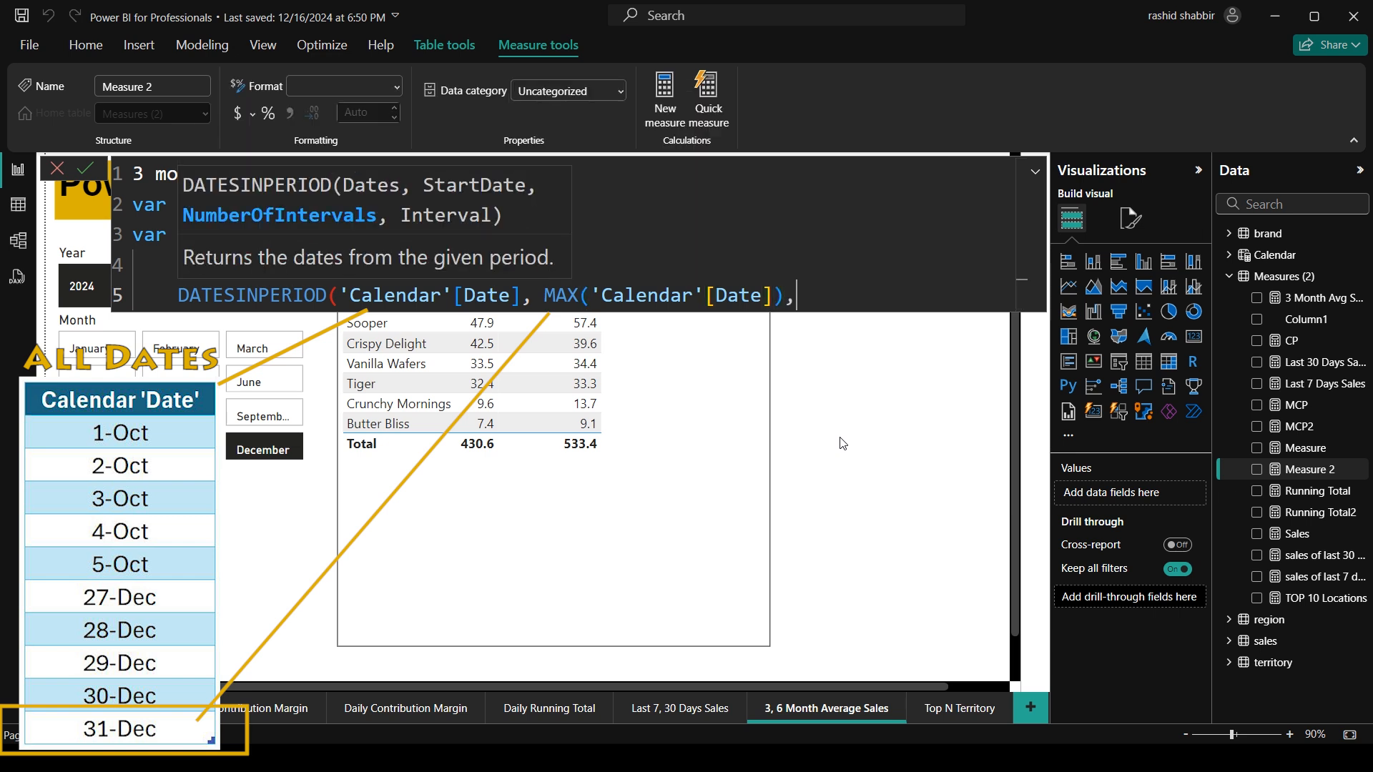
{"action": "type", "text": "-3,MONTH))"}
{"action": "type", "text": "RETURN"}
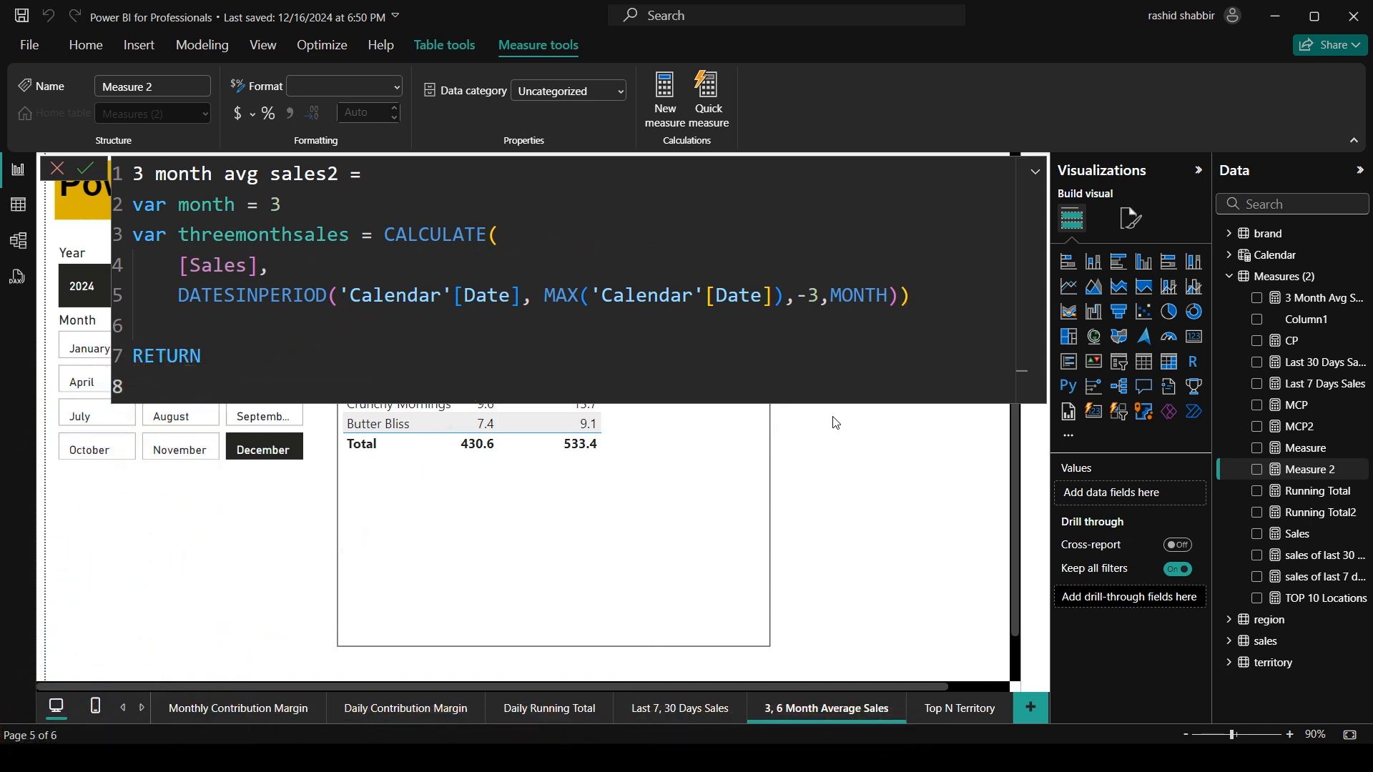
Write the return expression 'threemonthsales / month' to finish the measure.
{"action": "left_click", "coordinate": [140, 387]}
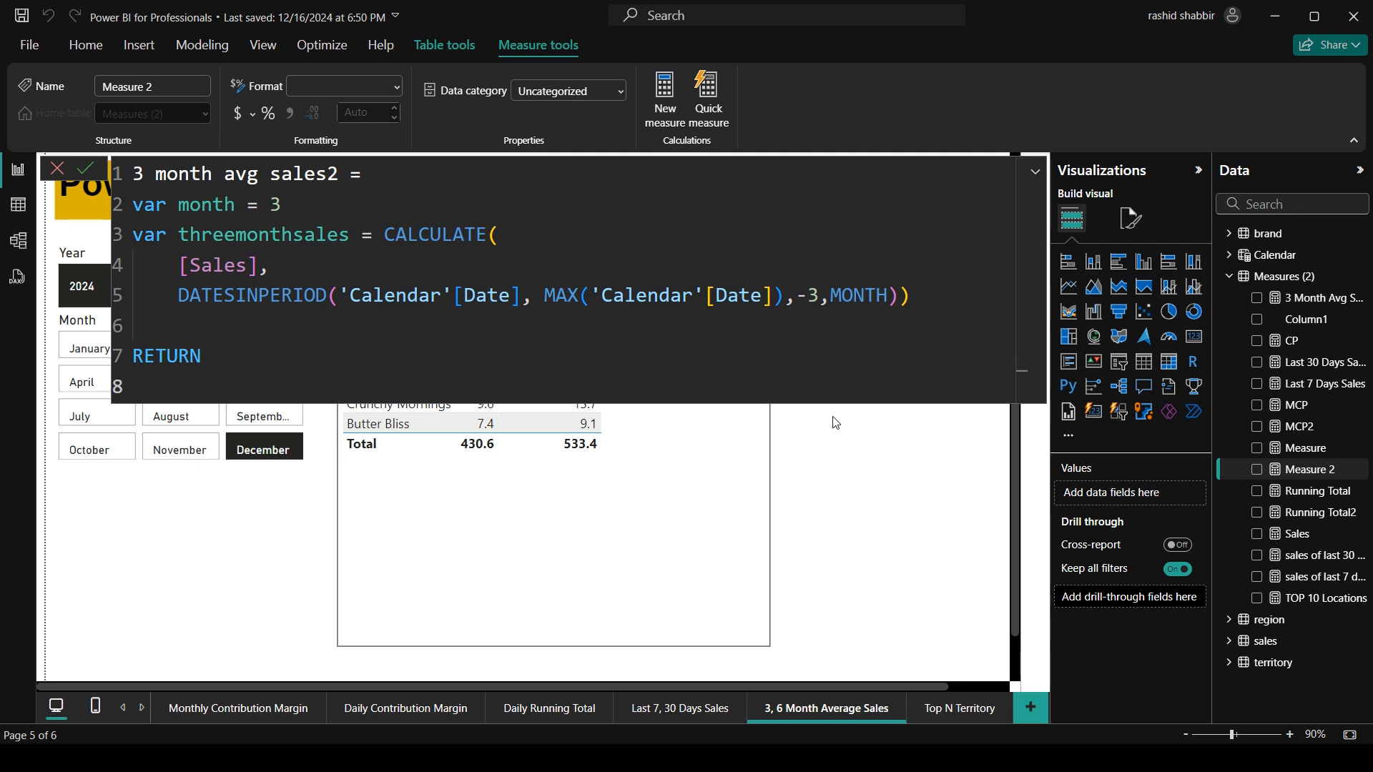
{"action": "type", "text": "threemonthsales /"}
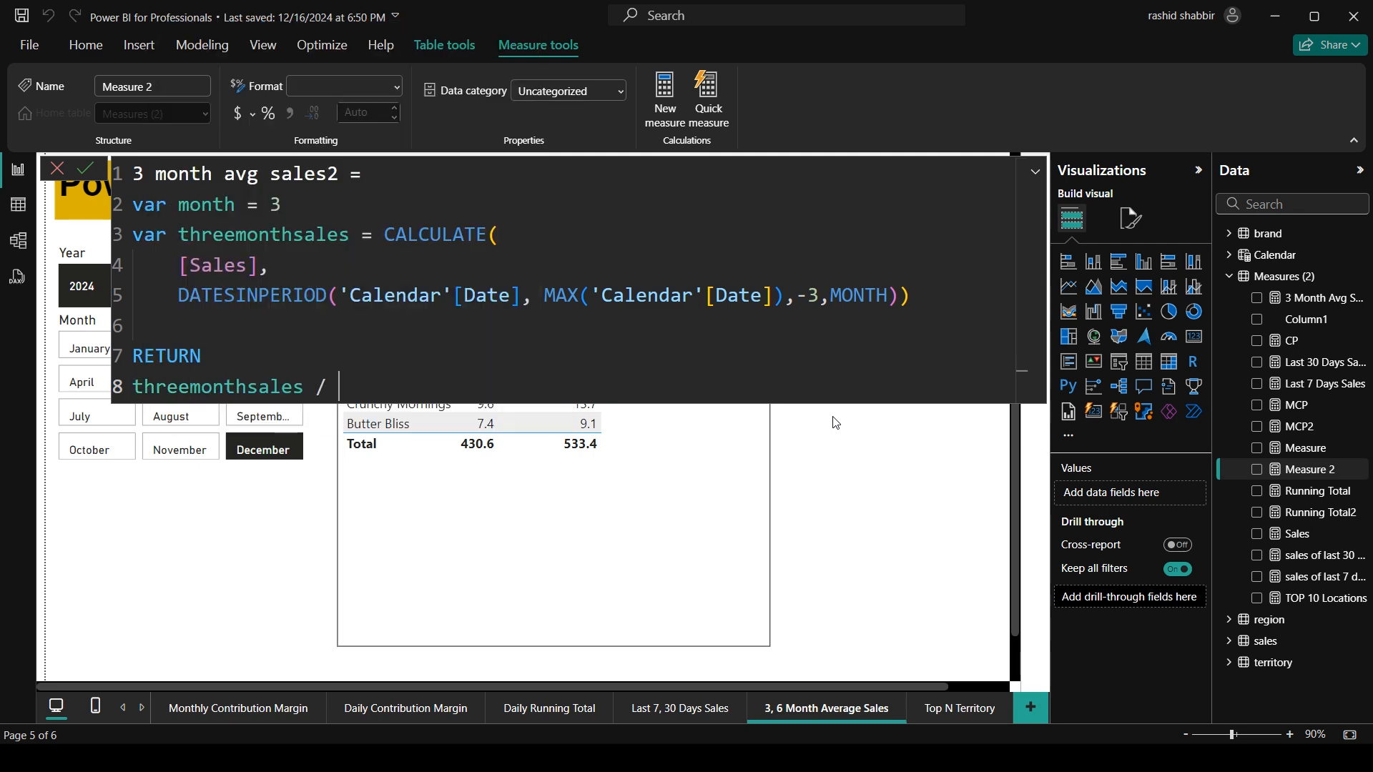
{"action": "type", "text": "m"}
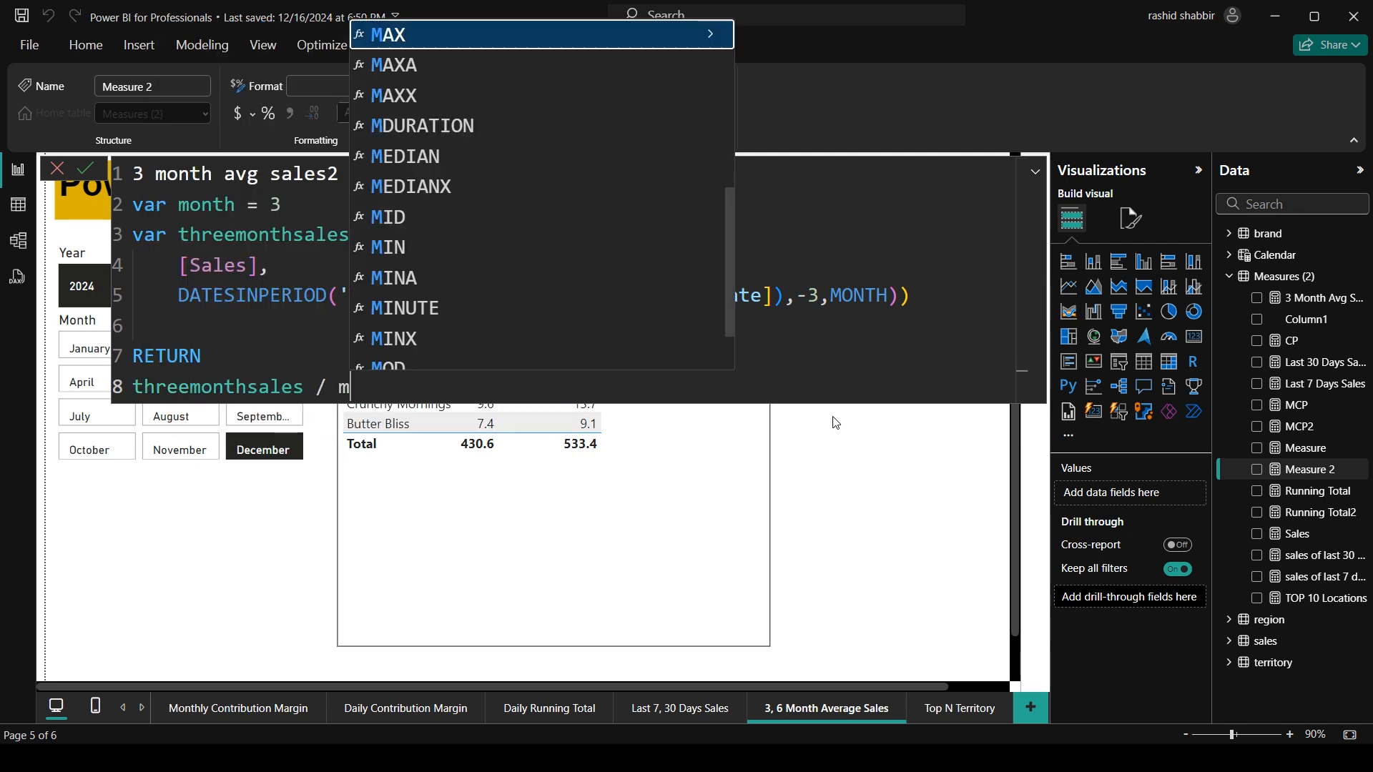
{"action": "type", "text": "onth"}
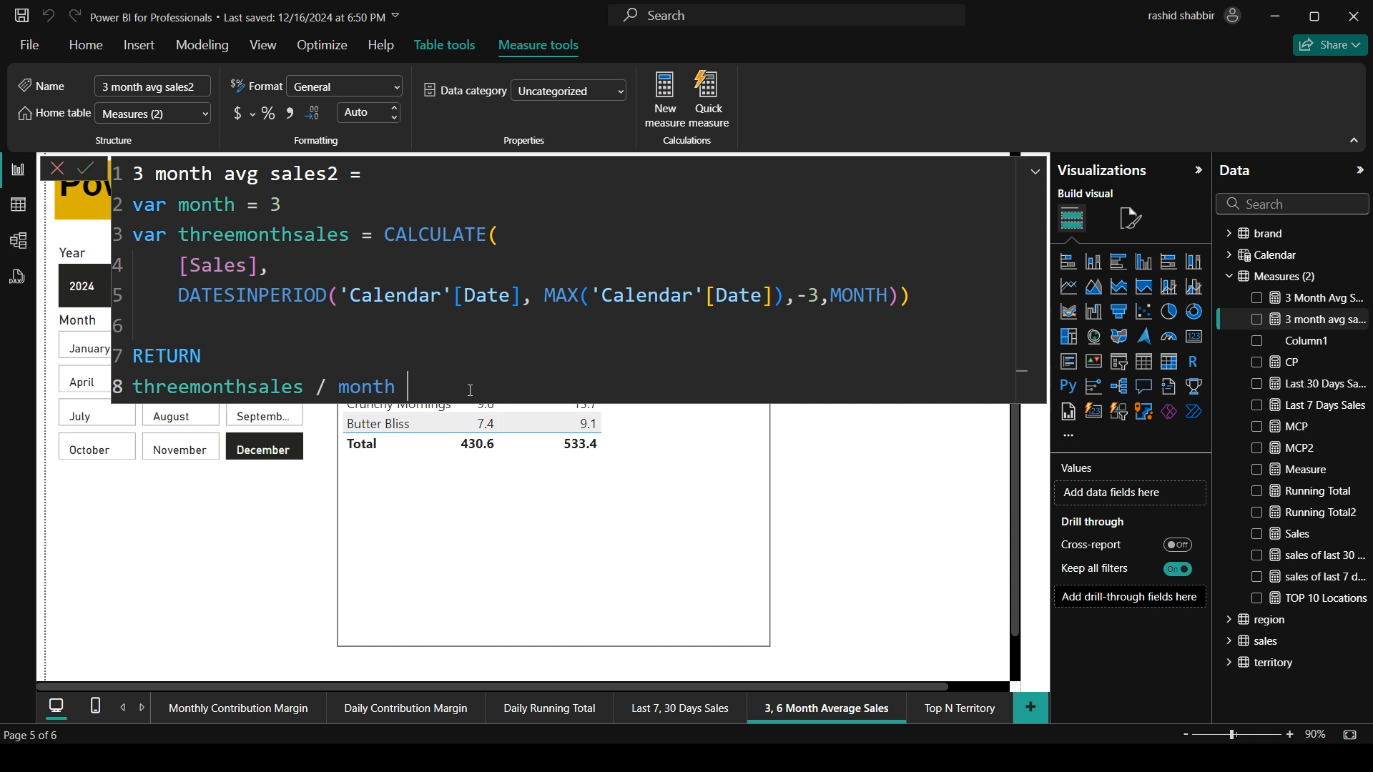
Copy the whole formula and start a new measure in the Measures table.
{"action": "key", "text": "ctrl+a"}
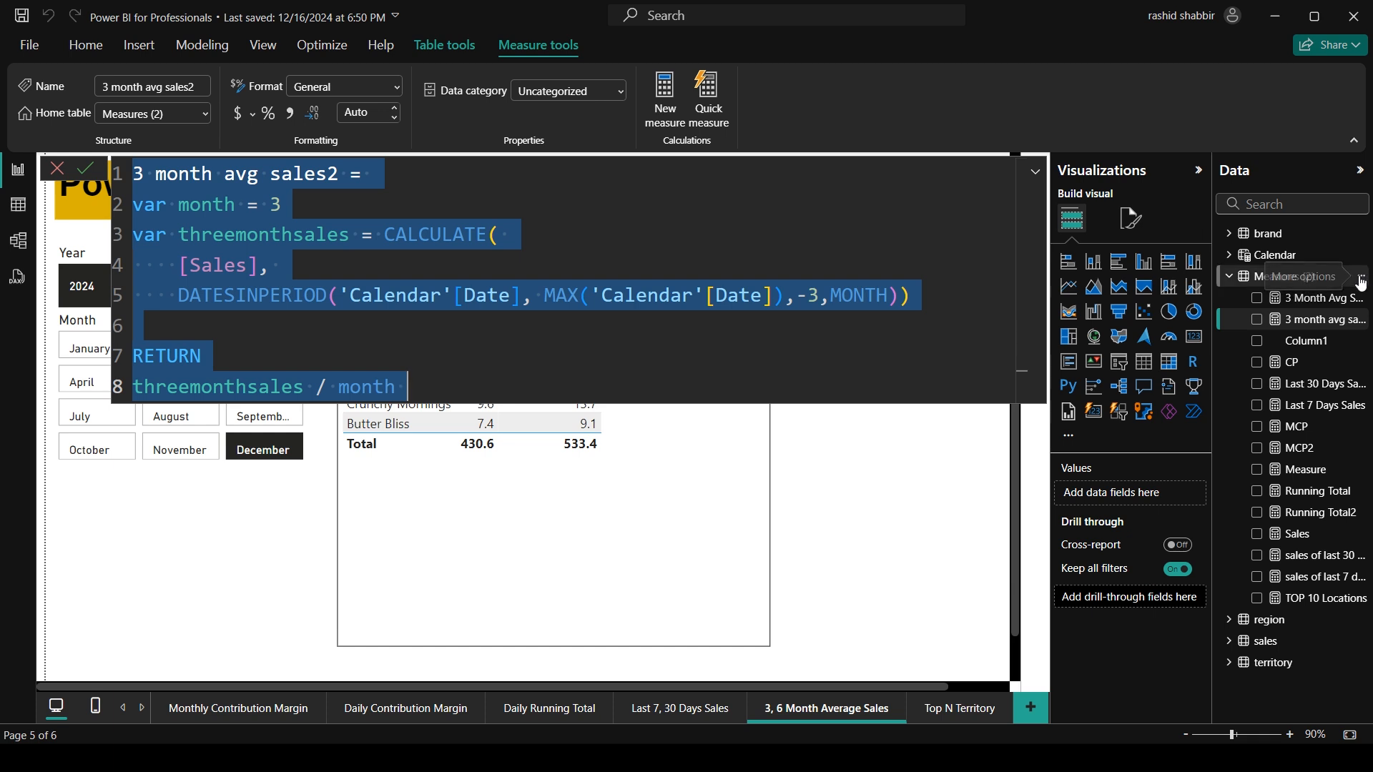
{"action": "left_click", "coordinate": [1359, 276]}
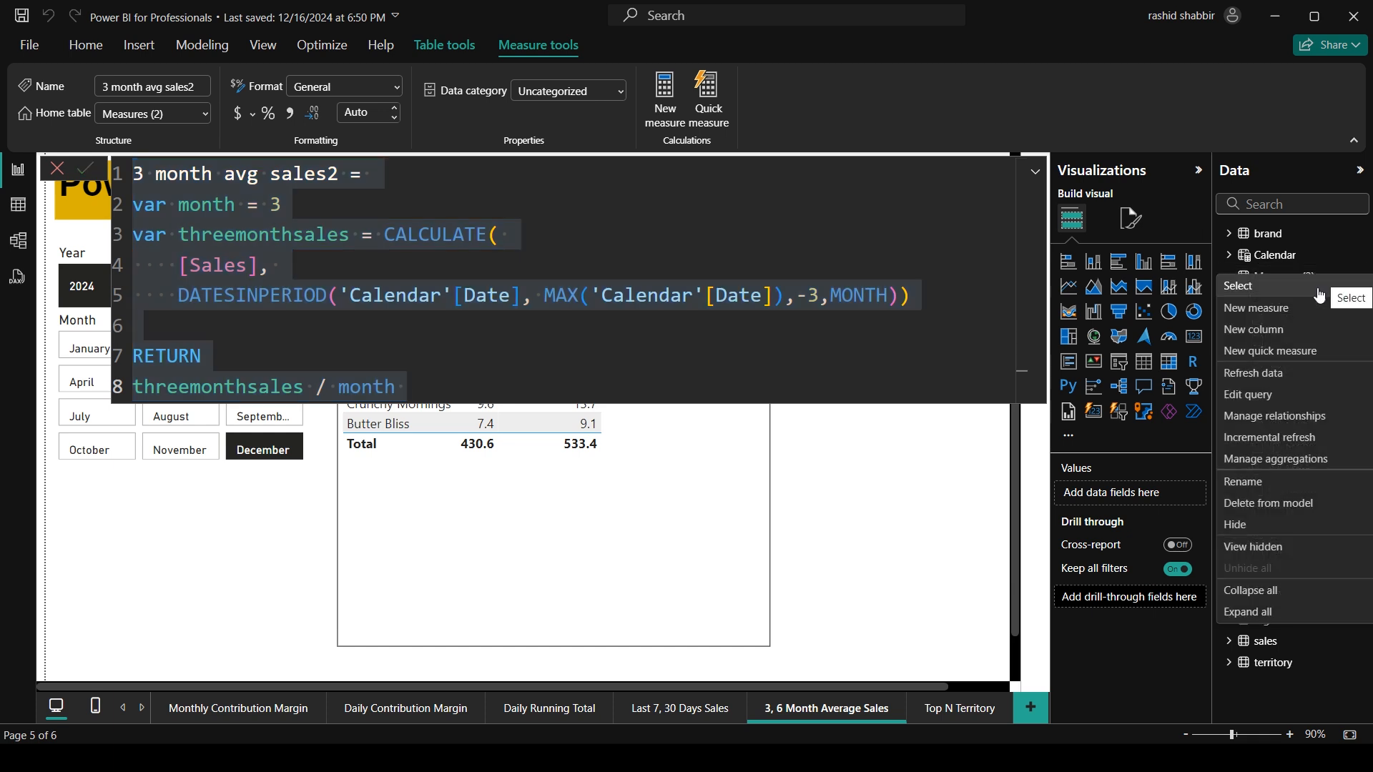
{"action": "left_click", "coordinate": [1230, 276]}
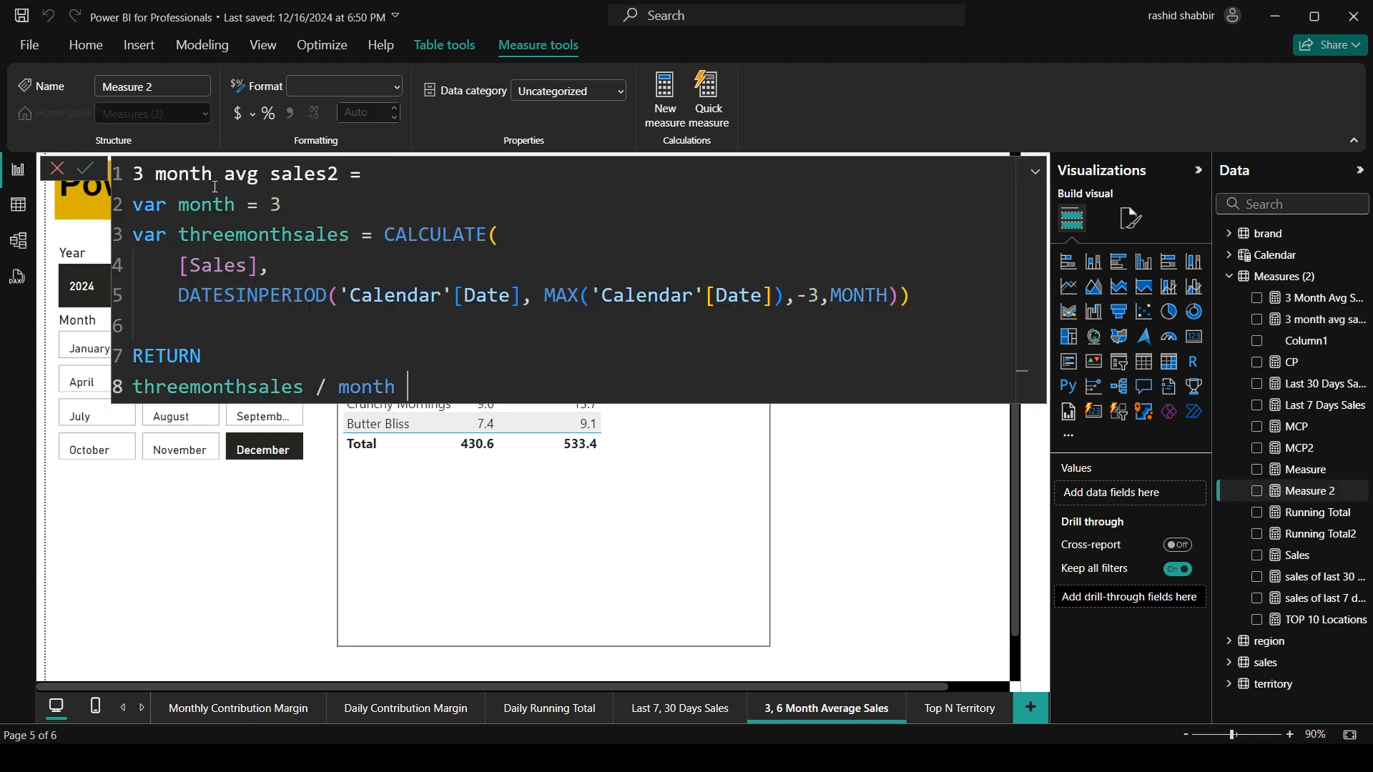
Rename it '6 month avg sales2', set month = 6 and the window to -6, and commit.
{"action": "type", "text": "6"}
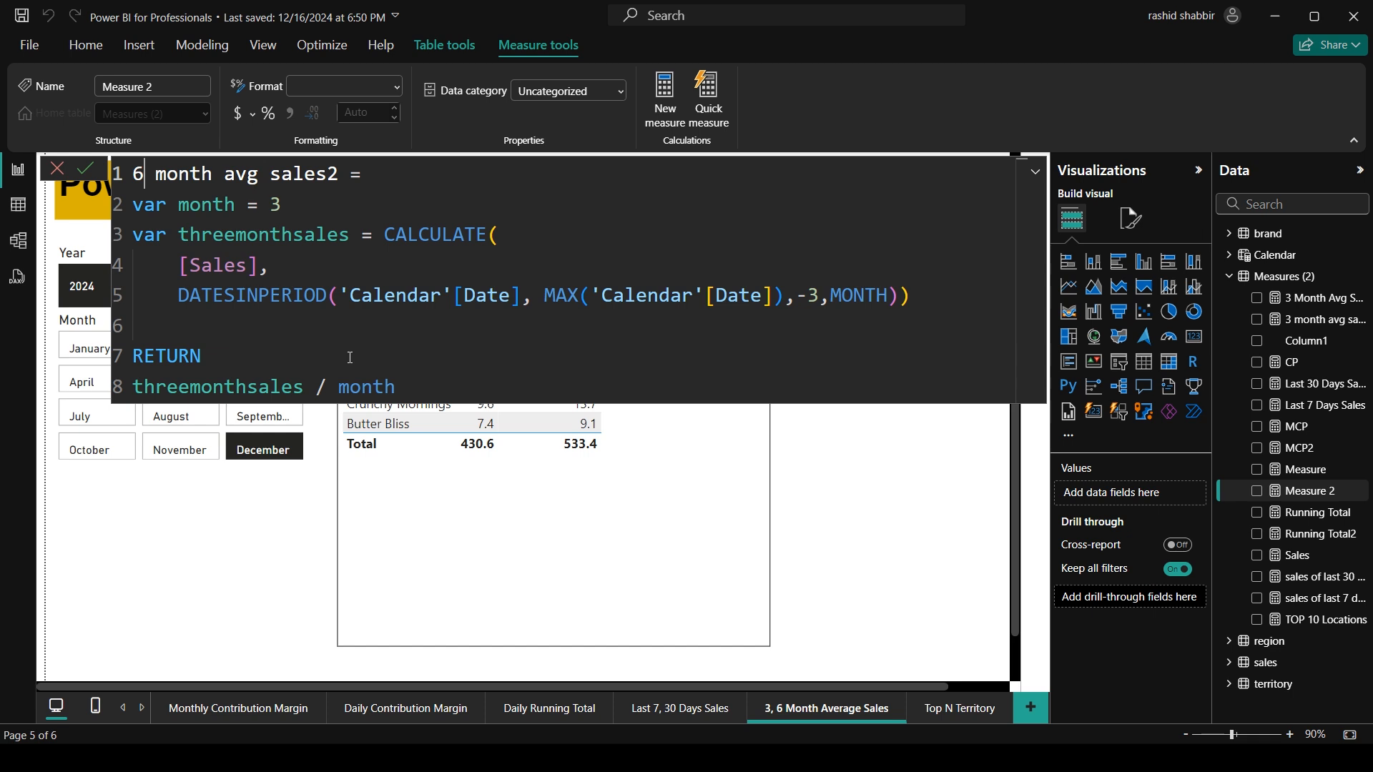
{"action": "type", "text": "="}
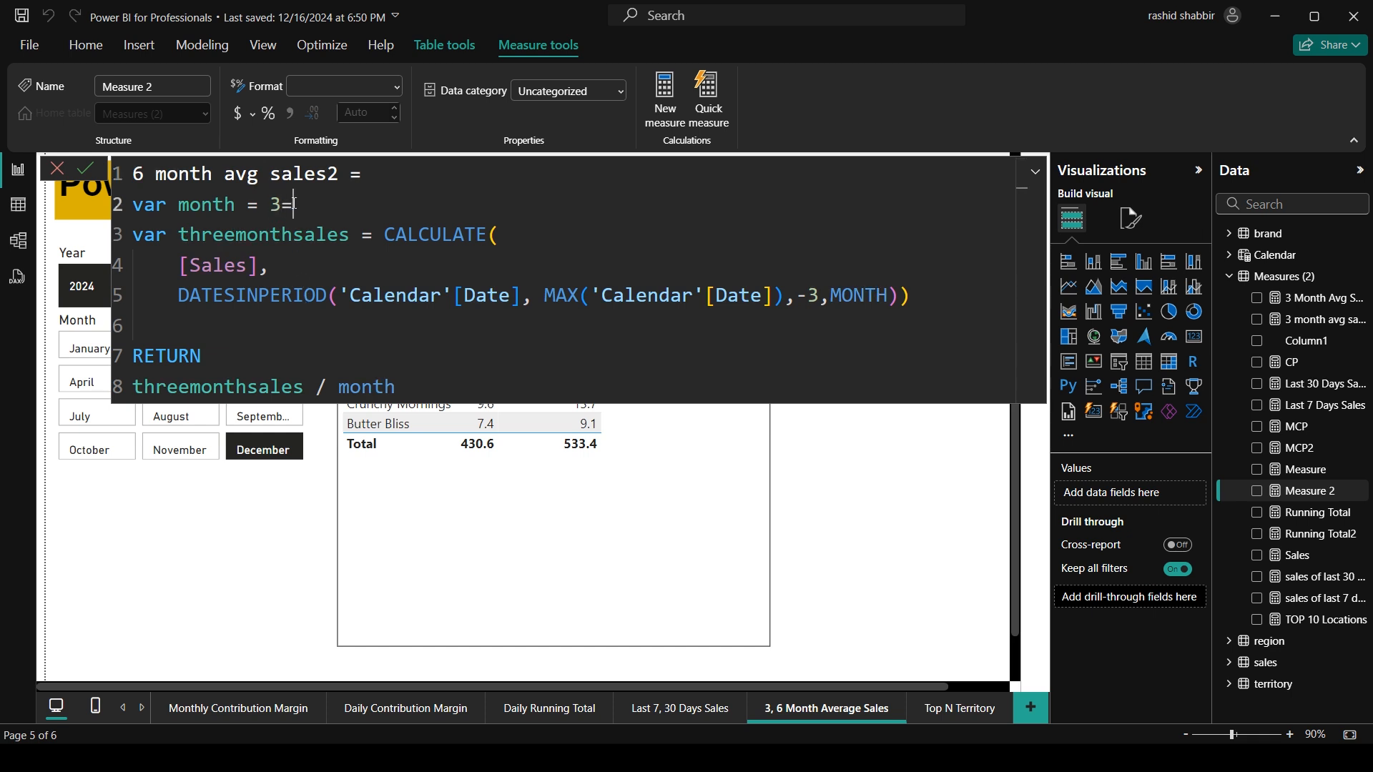
{"action": "type", "text": "6"}
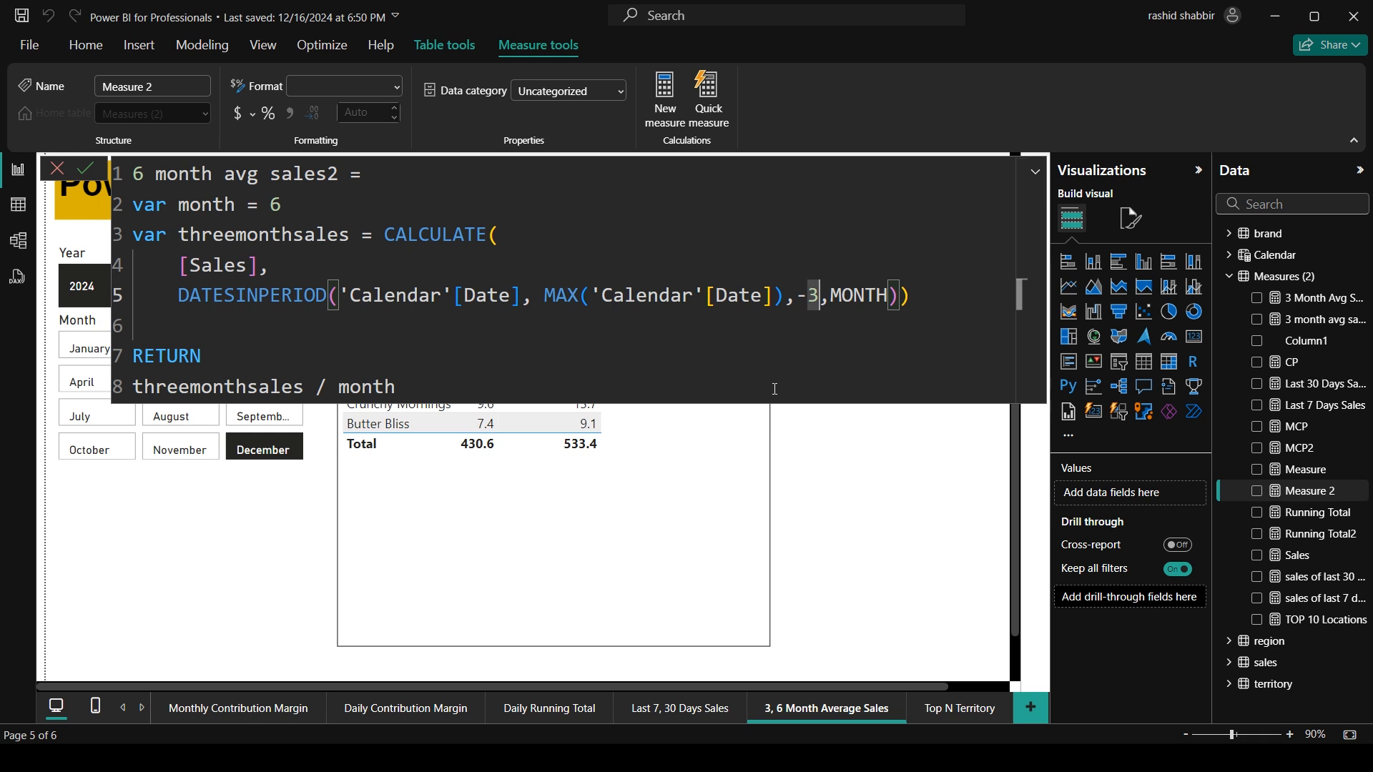
{"action": "type", "text": "6"}
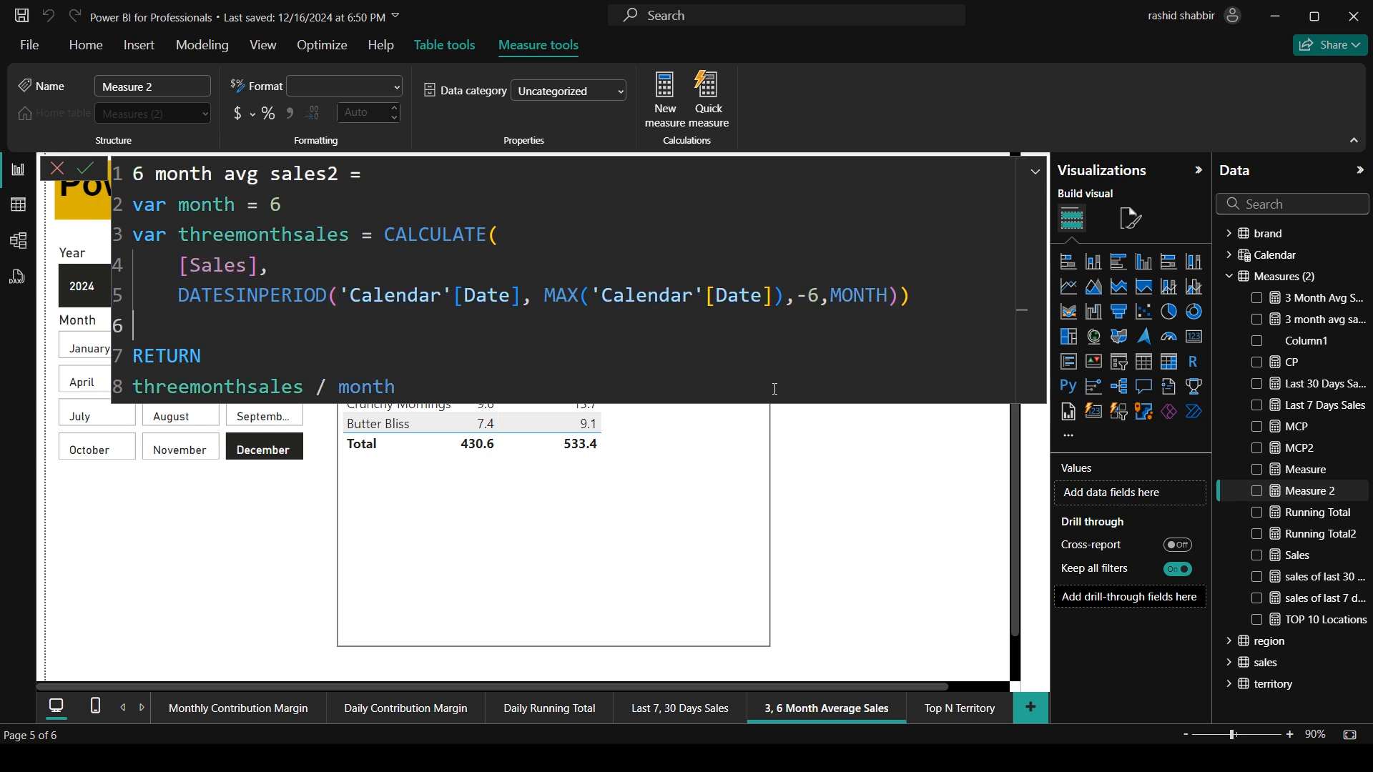
{"action": "left_click", "coordinate": [84, 169]}
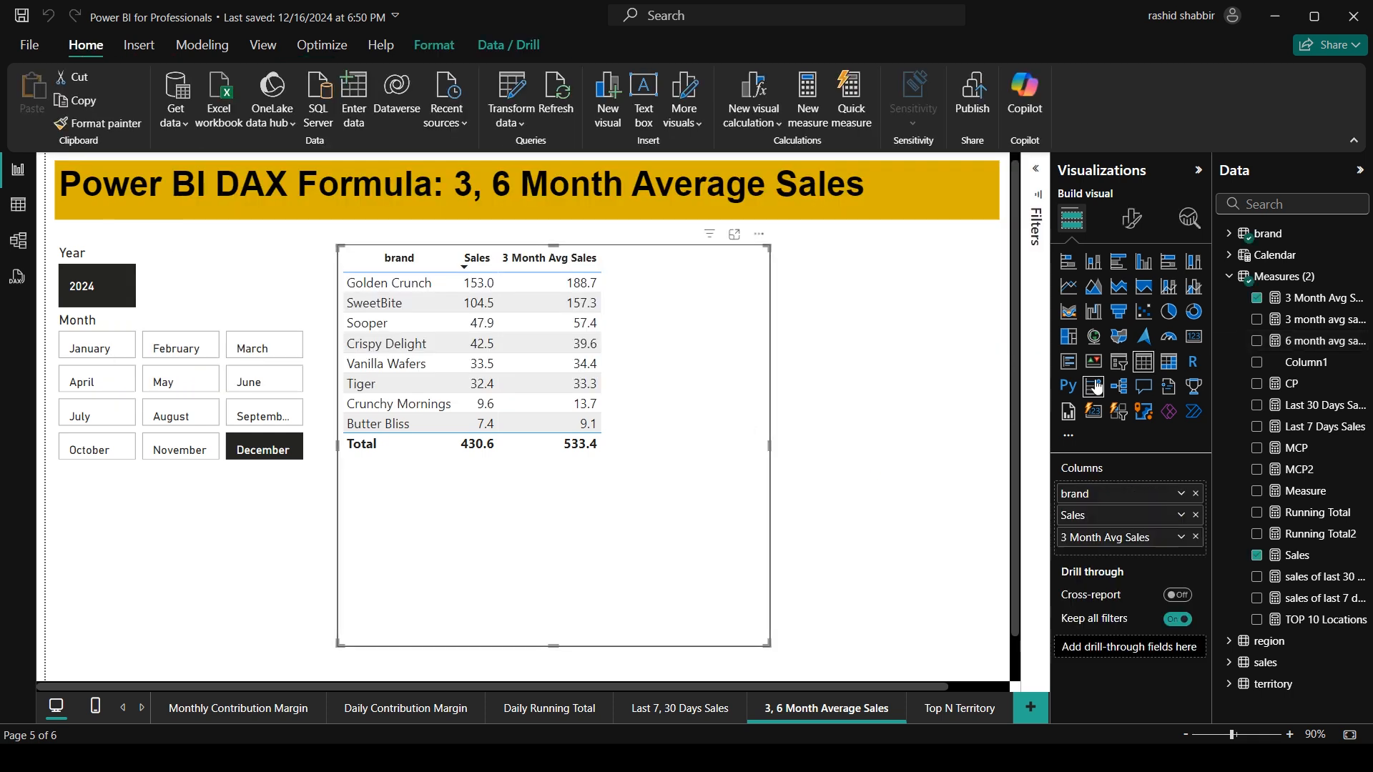
Add 6 month avg sales2 as a table column and reopen its formula.
{"action": "left_click", "coordinate": [1259, 342]}
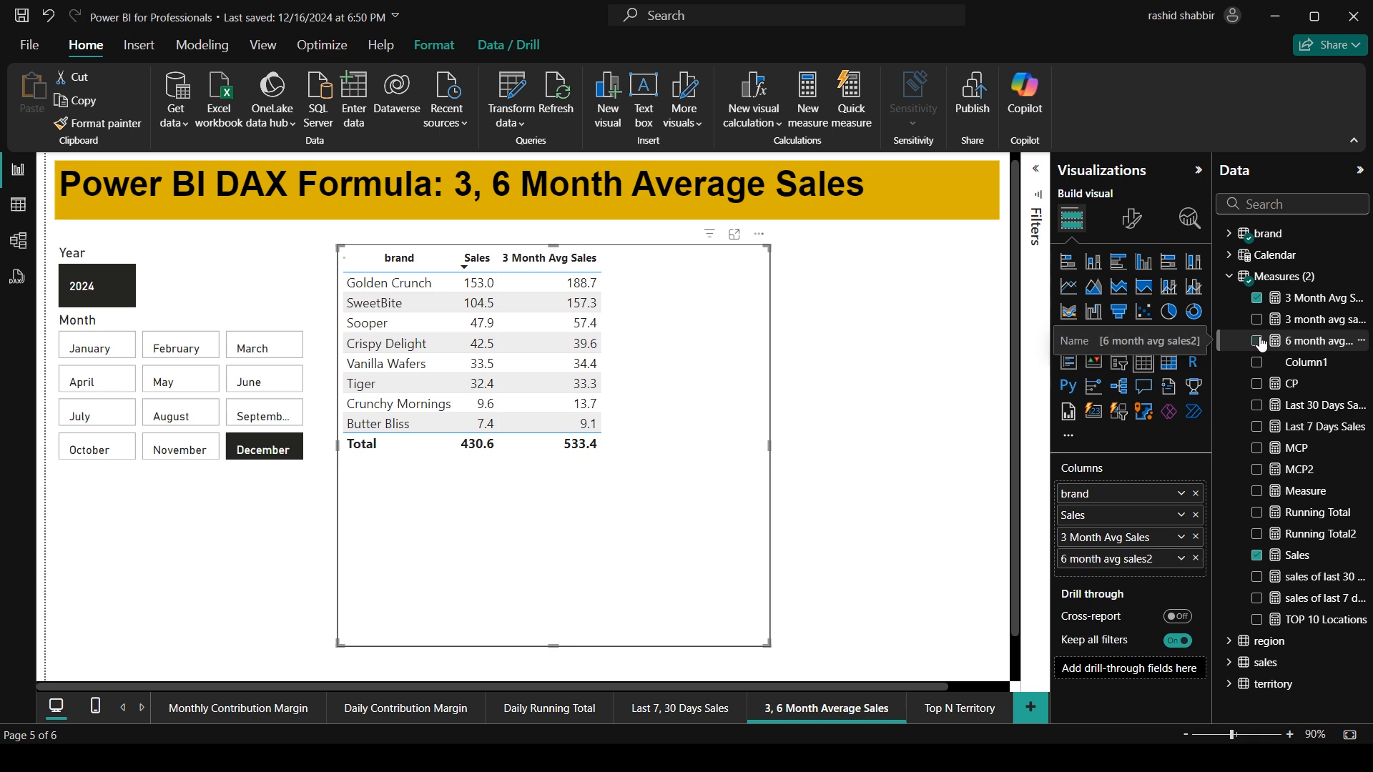
{"action": "left_click", "coordinate": [1259, 341]}
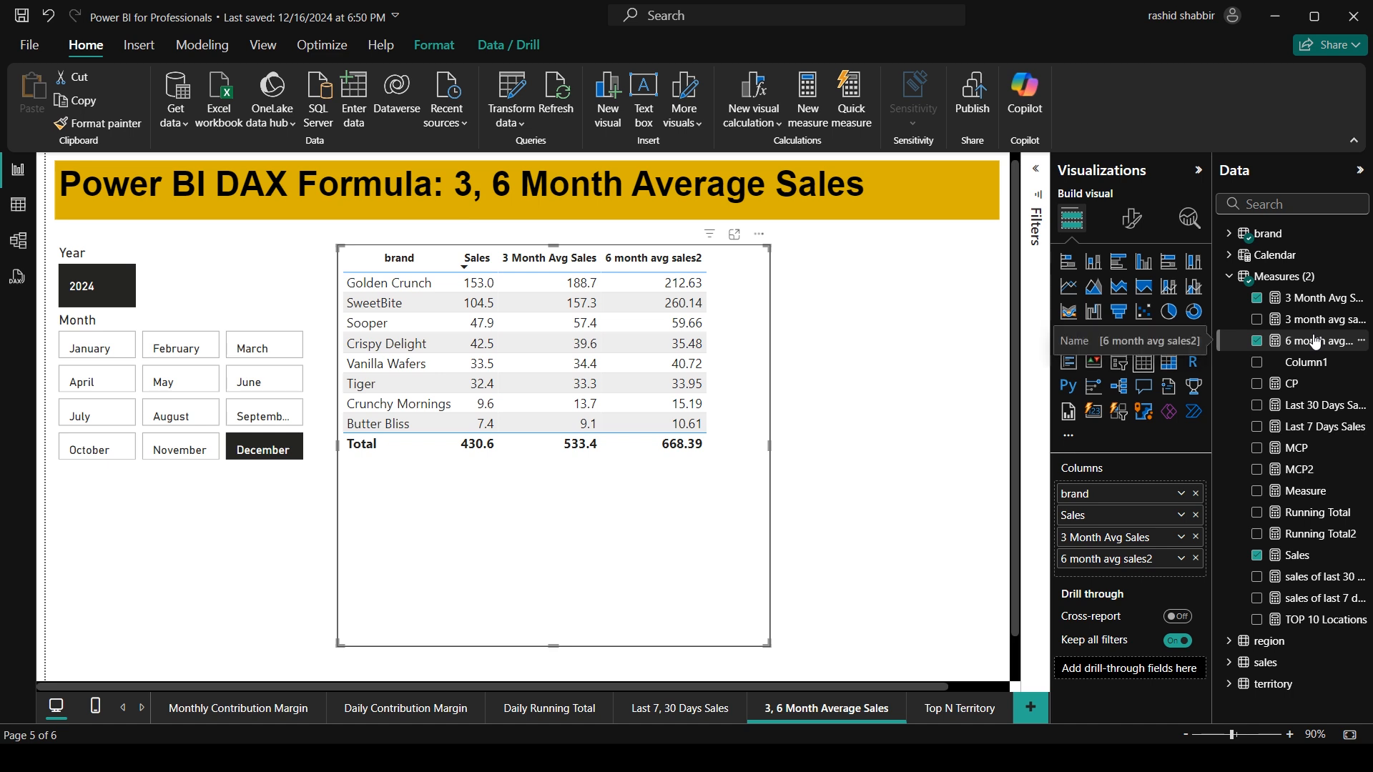
{"action": "left_click", "coordinate": [1313, 340]}
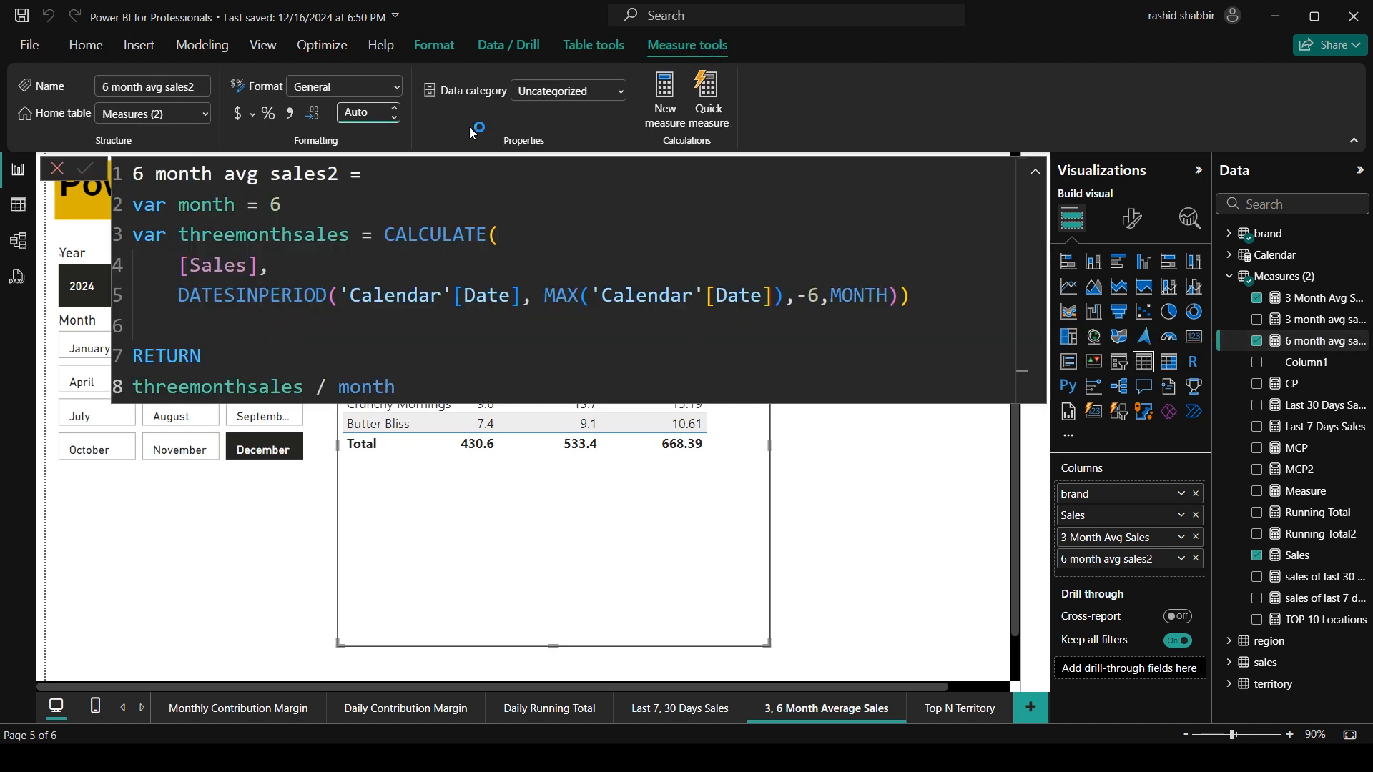
Format 6 month avg sales2 to 1 decimal place so the column totals 668.4.
{"action": "left_click", "coordinate": [344, 86]}
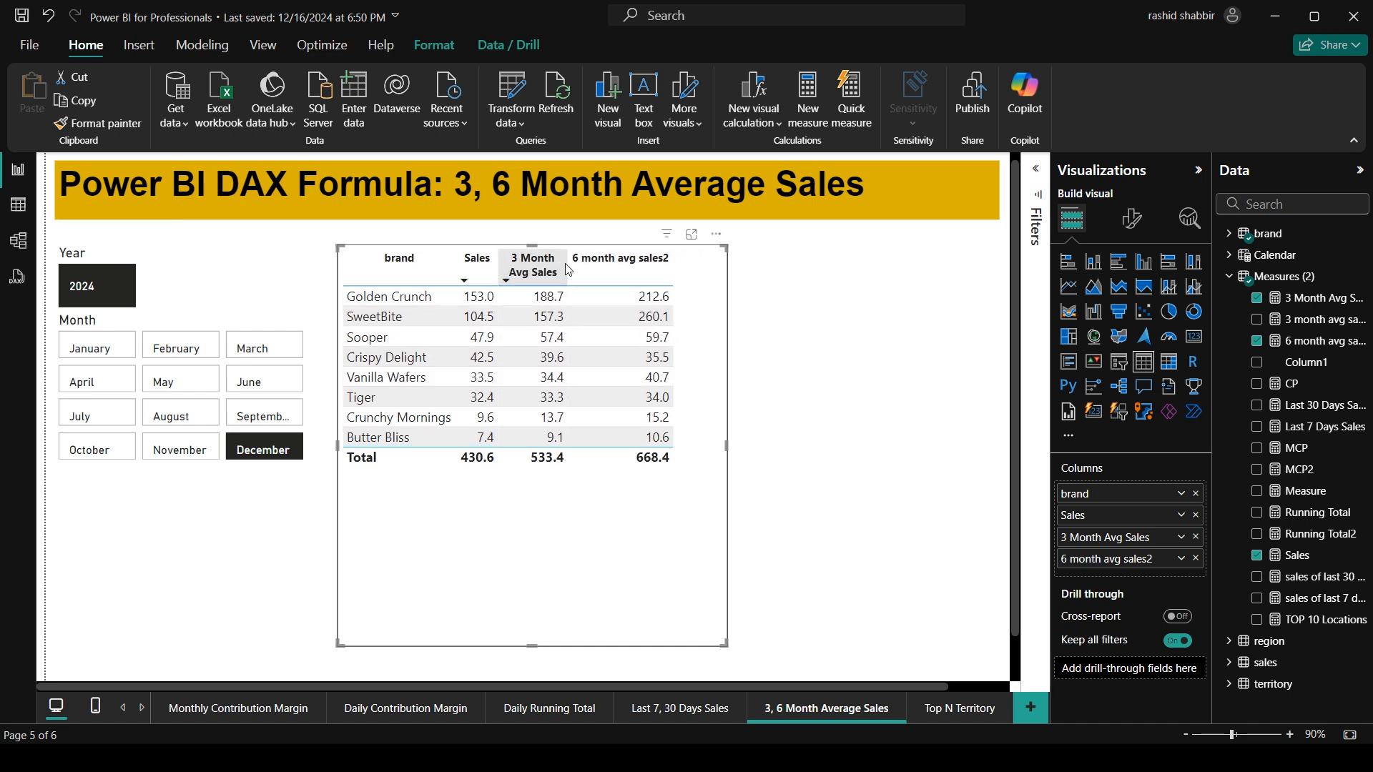
{"action": "left_click", "coordinate": [599, 266]}
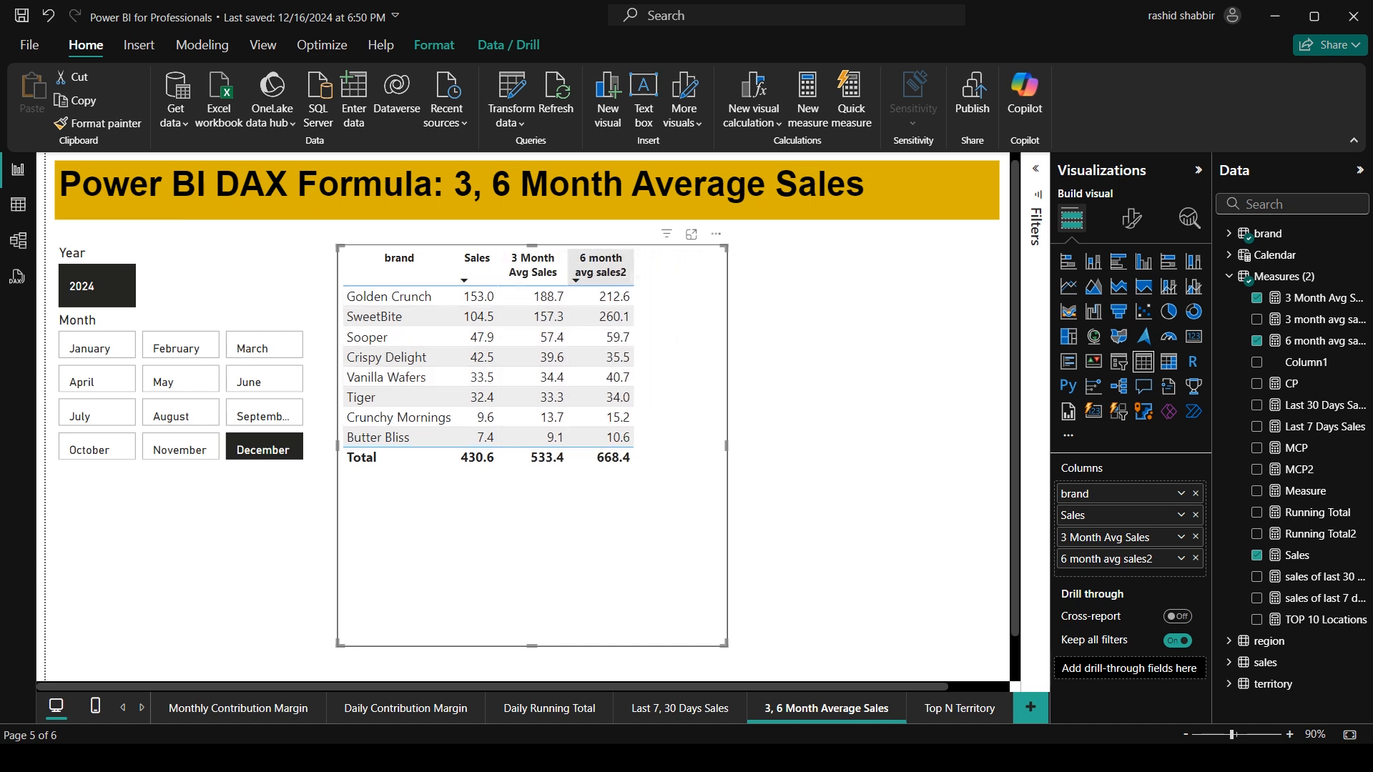